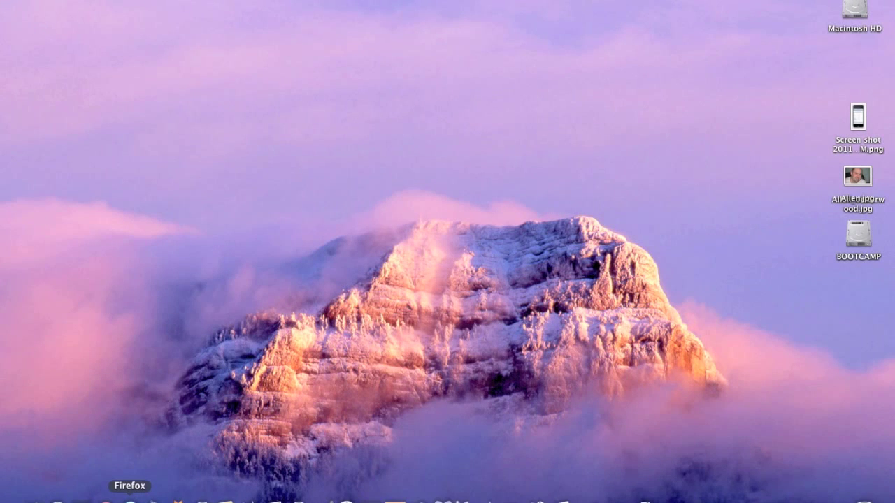
- Launch Chrome and load the untetheredincome.com link that redirects to the Bluehost homepage
click(132, 501)
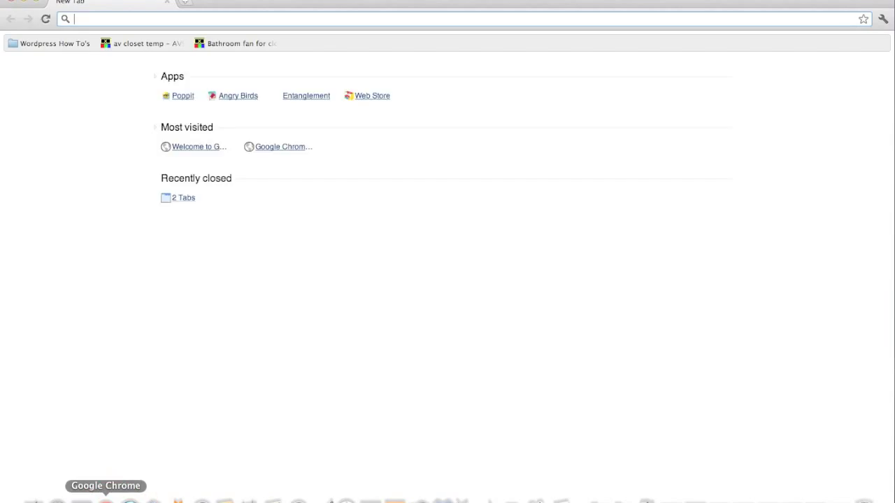
text(www.)
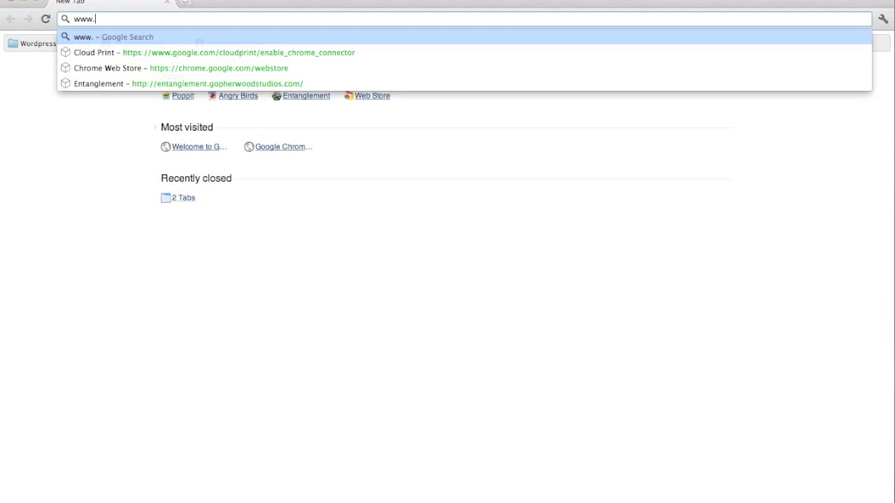
text(untetheredincome.com/blu)
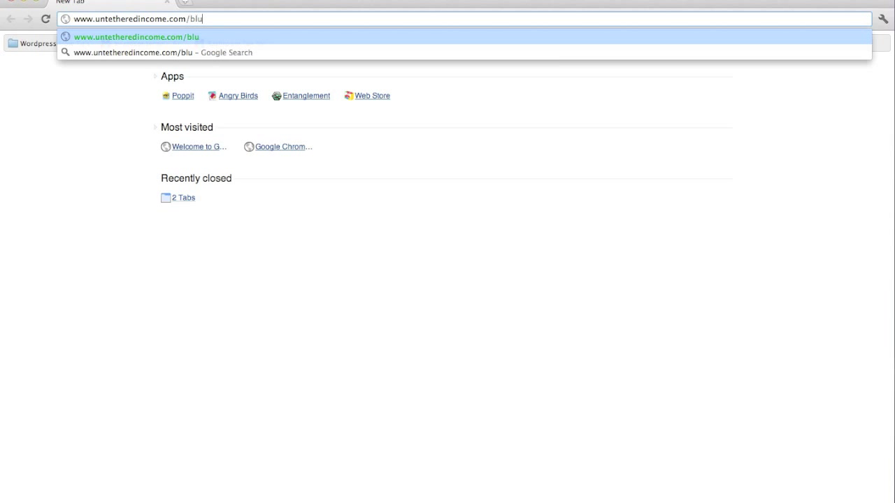
key(Return)
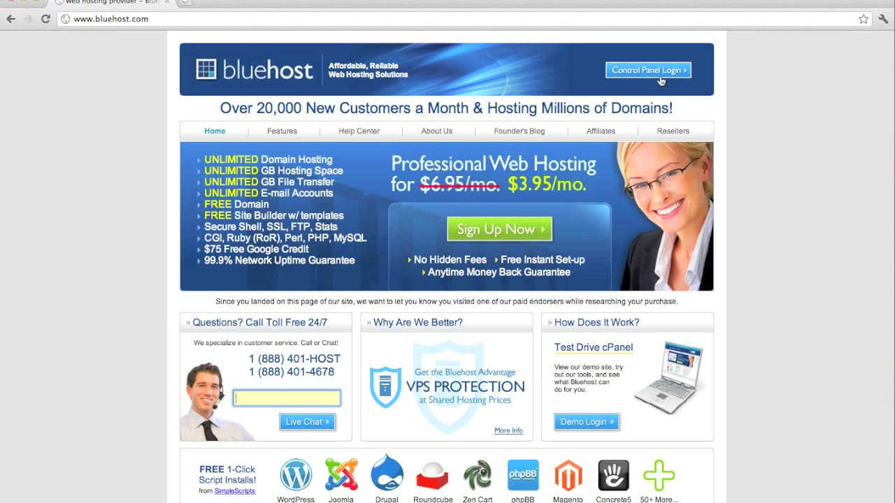
- Sign in to the Bluehost control panel with the hosting domain and password
click(646, 70)
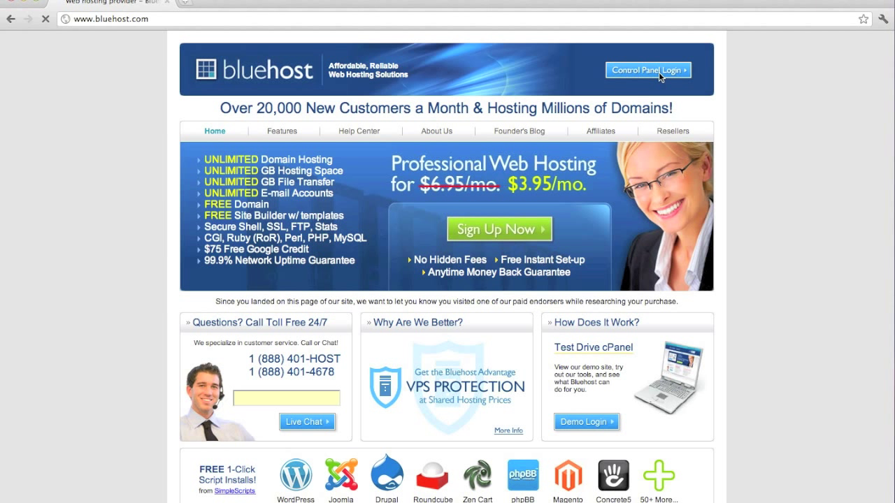
click(646, 70)
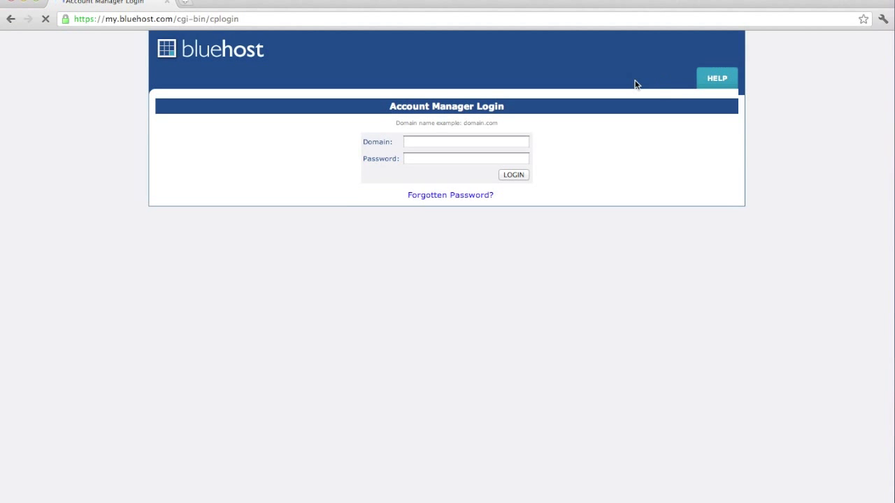
text(squareuptoday.com)
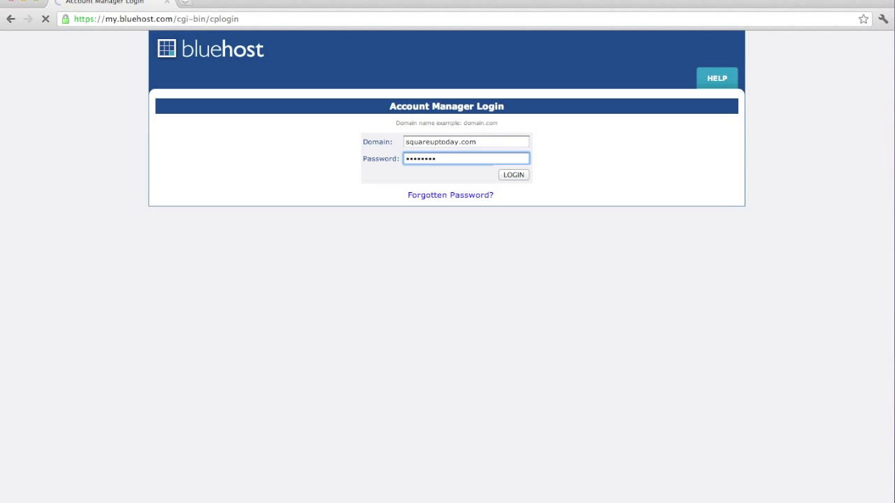
click(513, 175)
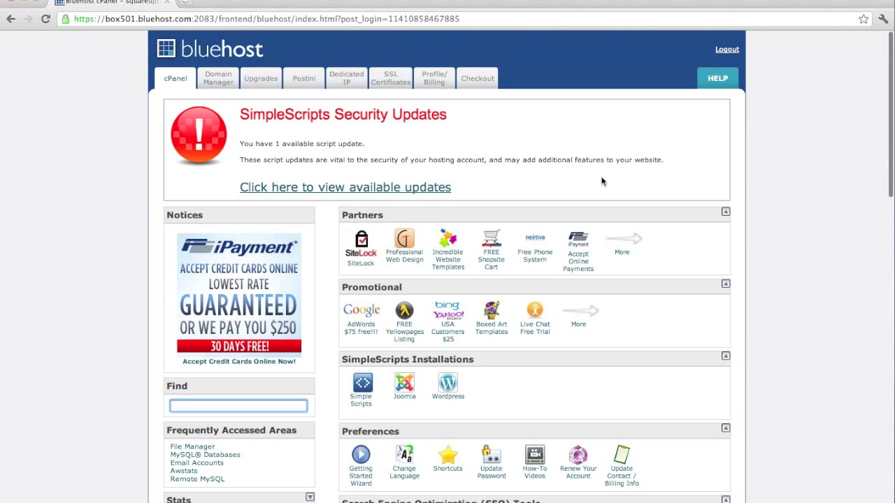
- Reach the Databases section and enter MySQL Databases management
scroll(down, 3)
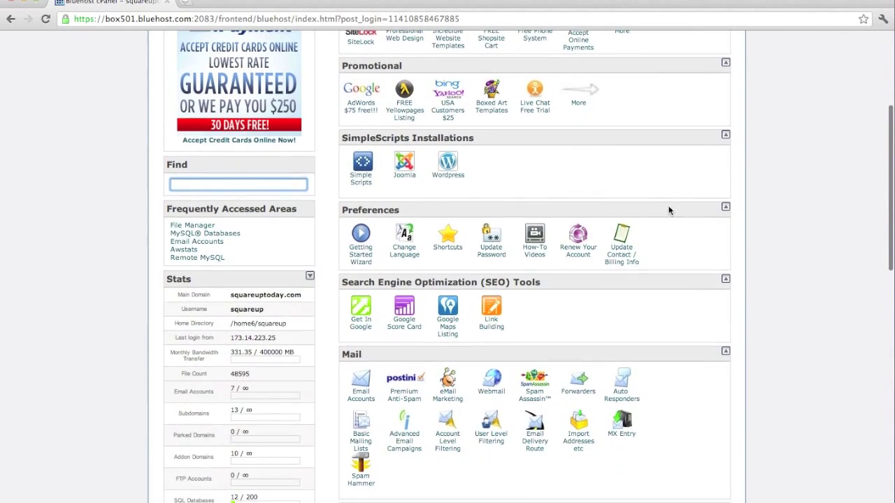
scroll(down, 3)
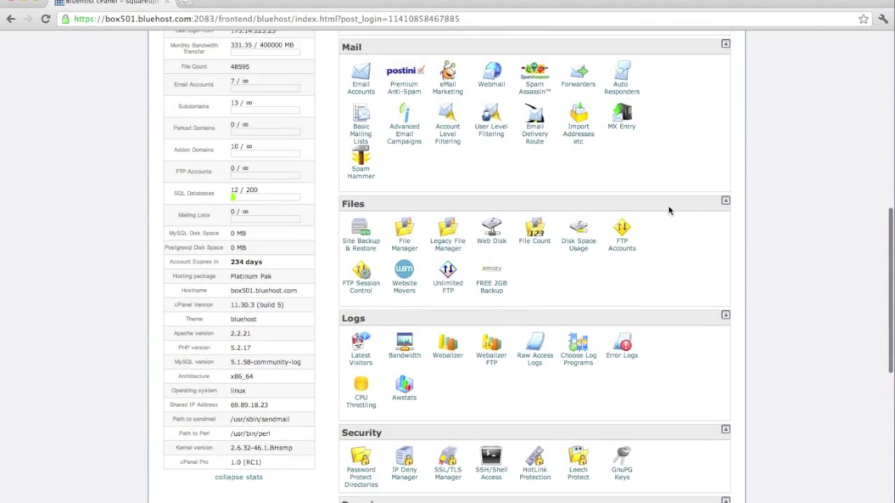
scroll(down, 3)
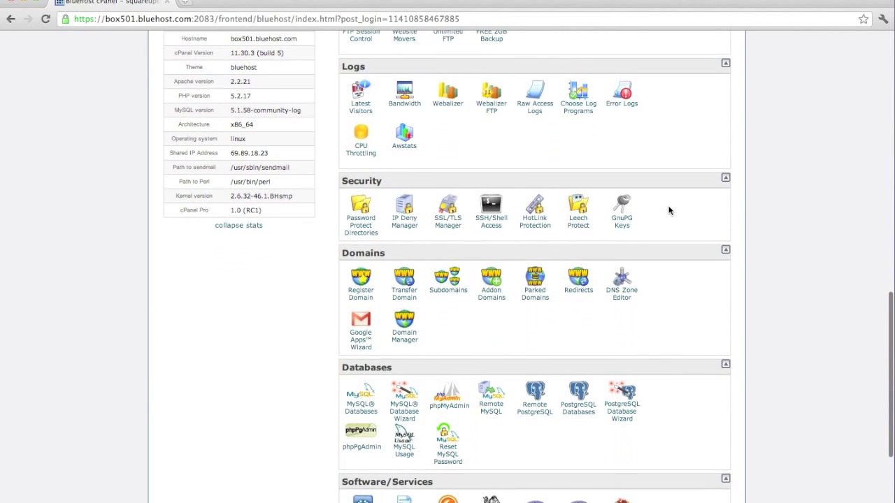
scroll(down, 3)
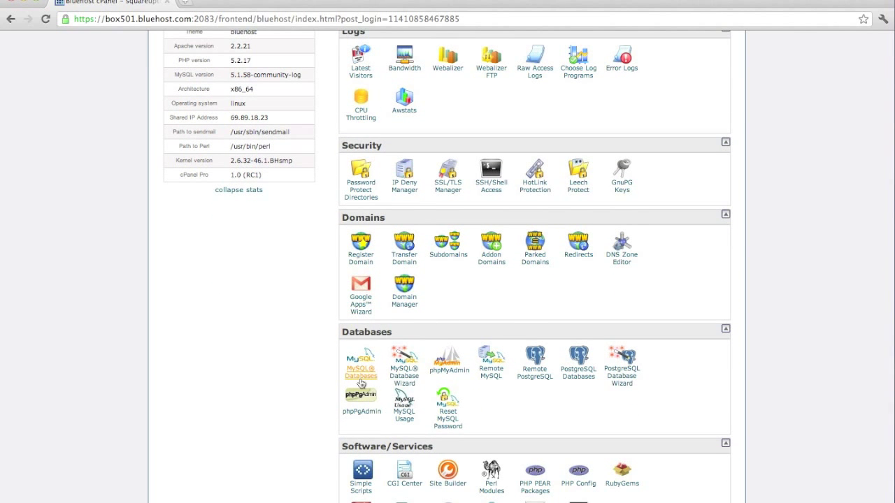
click(361, 366)
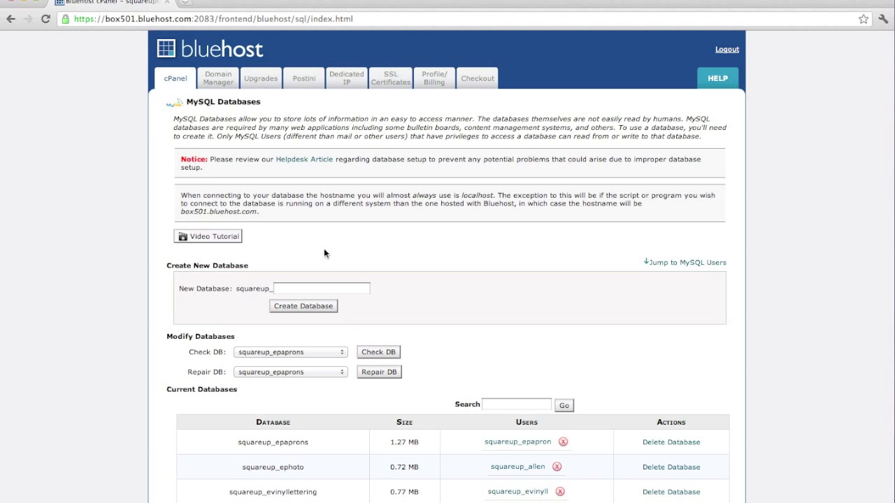
- Create a MySQL database named tippytopic and select the confirmed name squareup_tippytopic
click(321, 289)
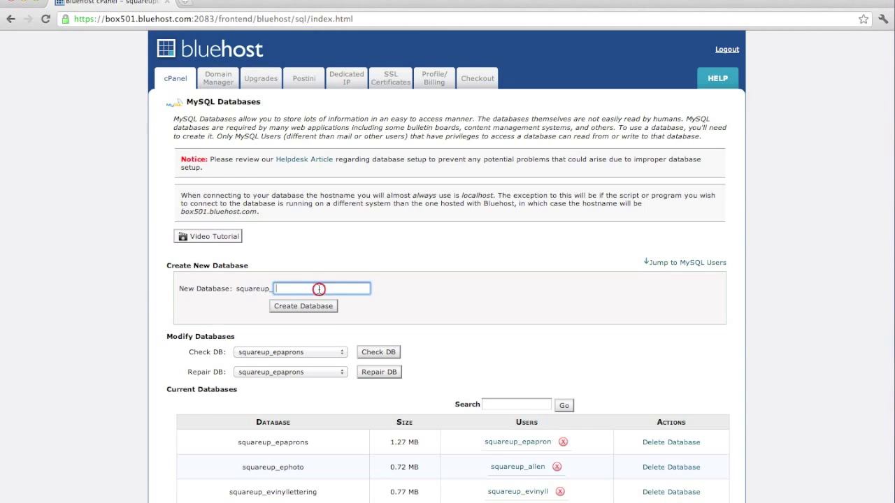
text(tippty)
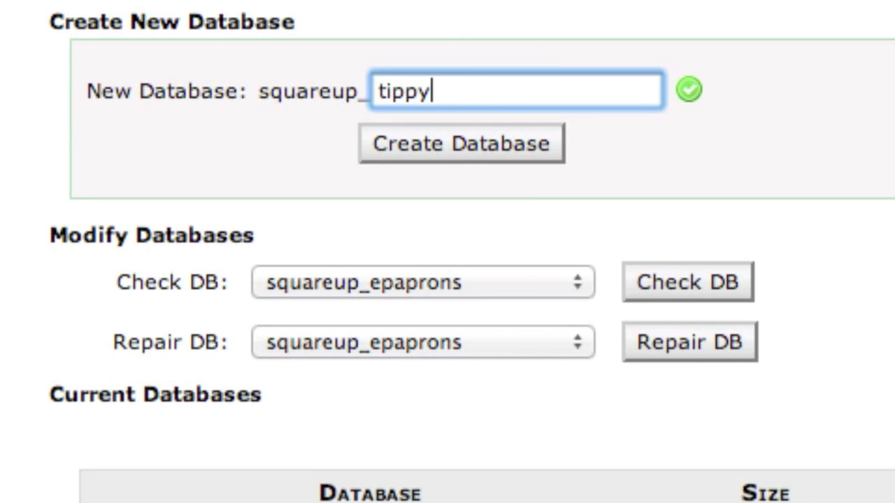
text(topic)
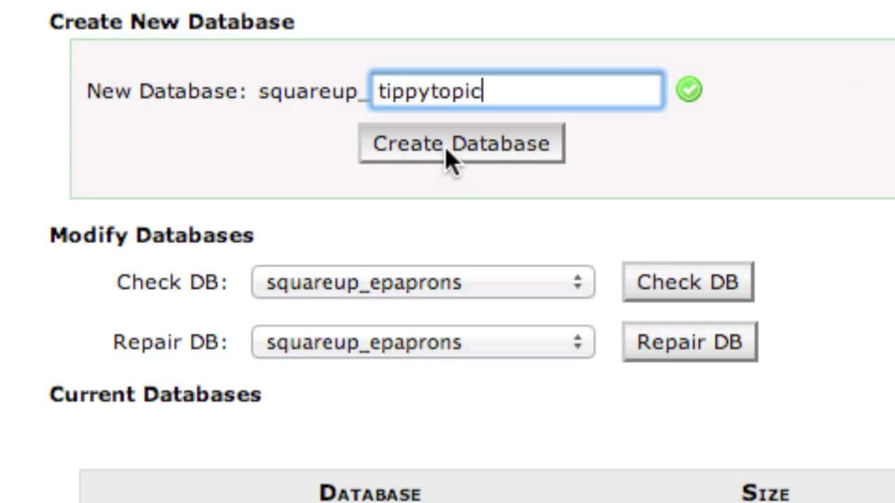
click(461, 143)
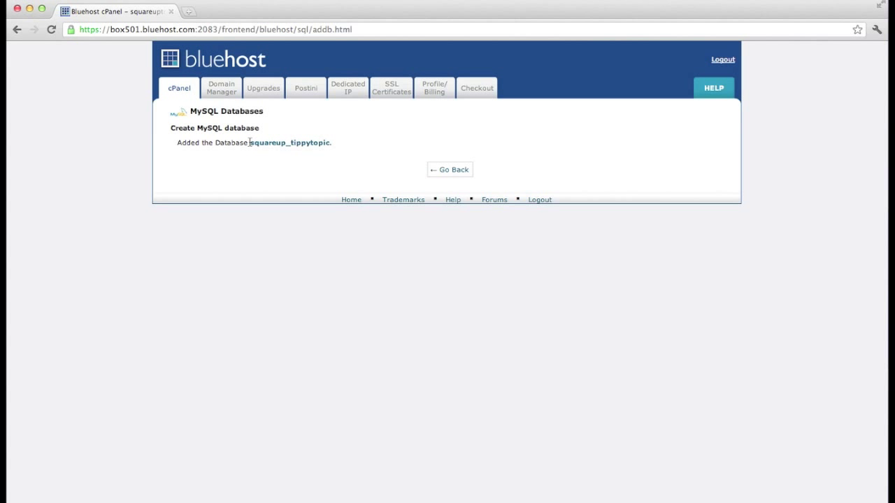
double_click(288, 142)
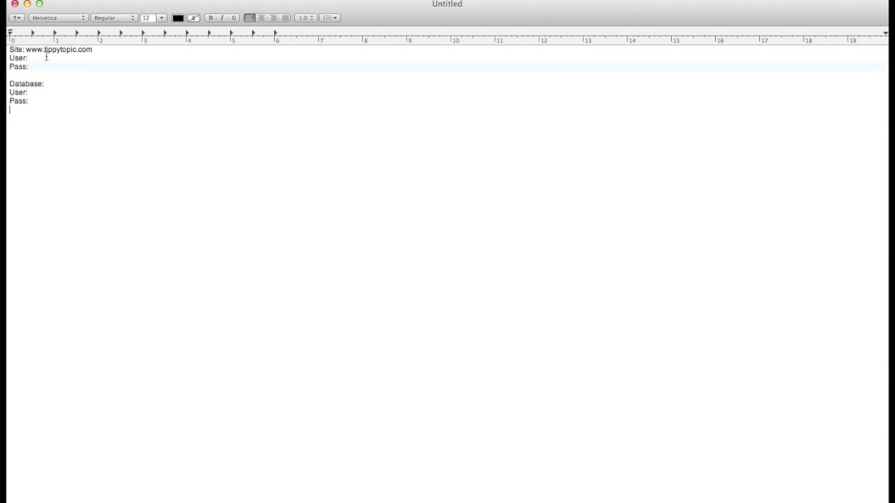
- Record squareup_tippytopic beside Database: in the TextEdit notes and return to MySQL Databases
click(31, 59)
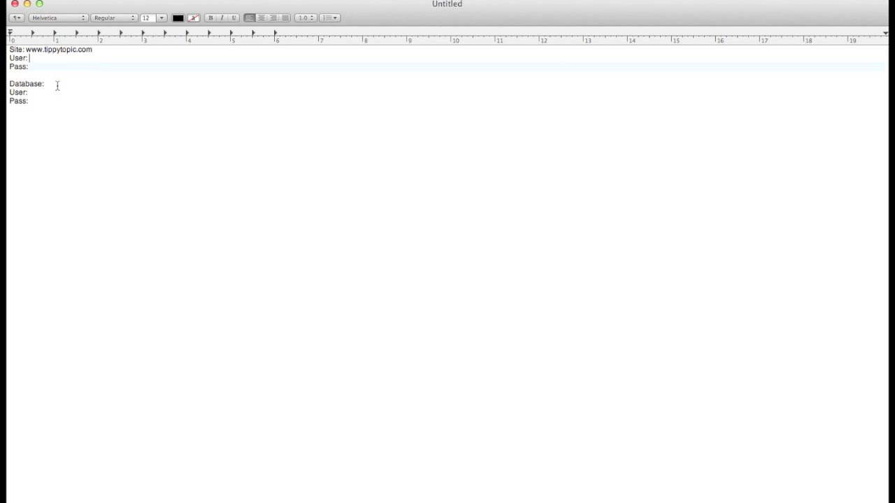
text(squareup_tippytopic)
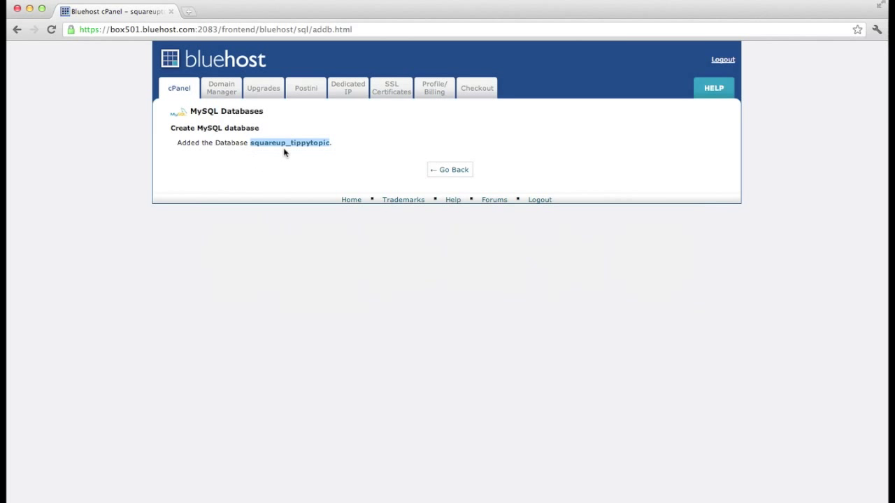
click(450, 169)
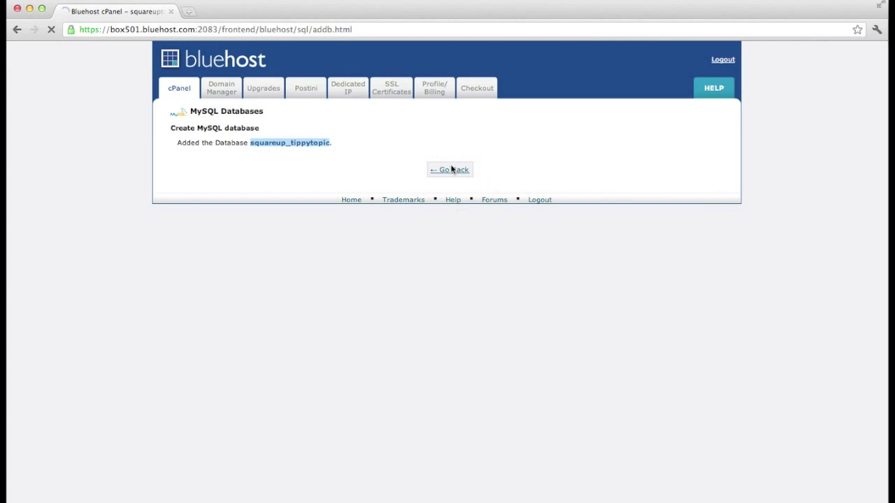
- Enter the new MySQL username, trimming it to seven characters as tippyto
click(451, 169)
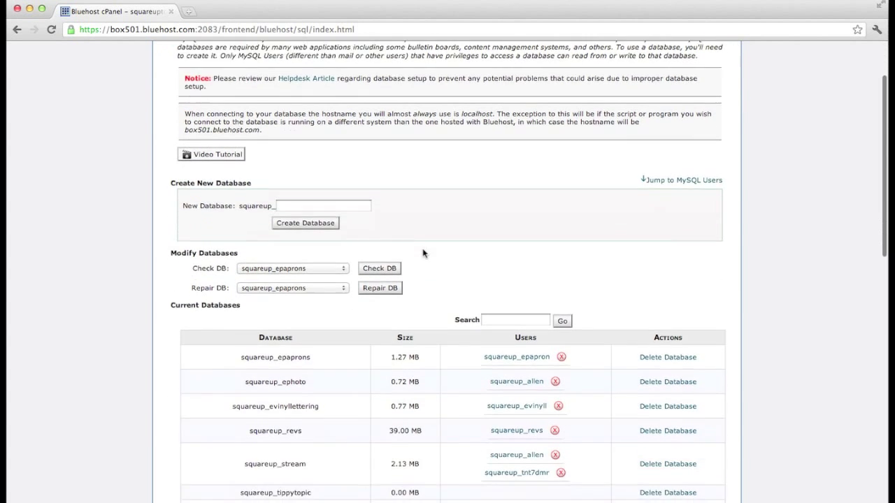
scroll(down, 3)
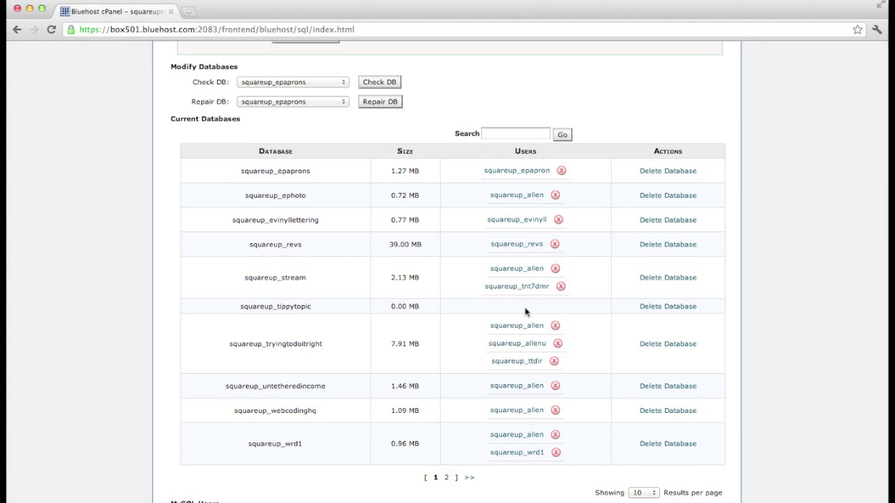
scroll(down, 3)
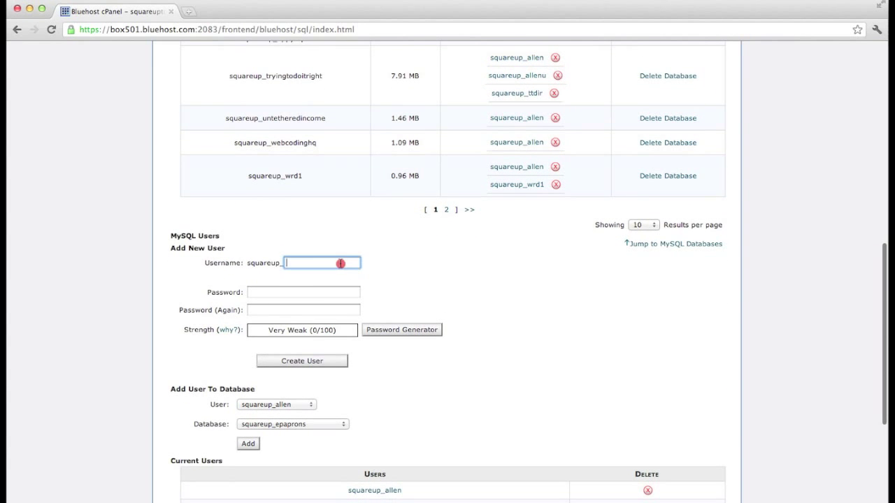
text(tipptopic)
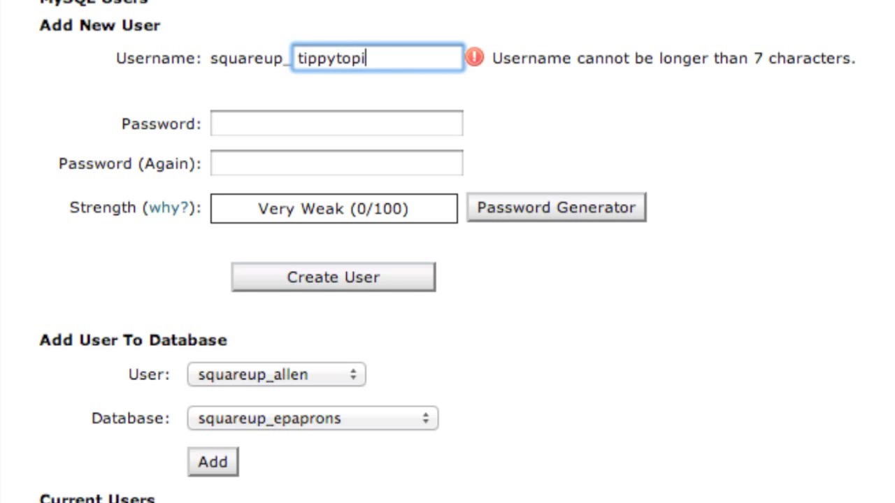
text(c)
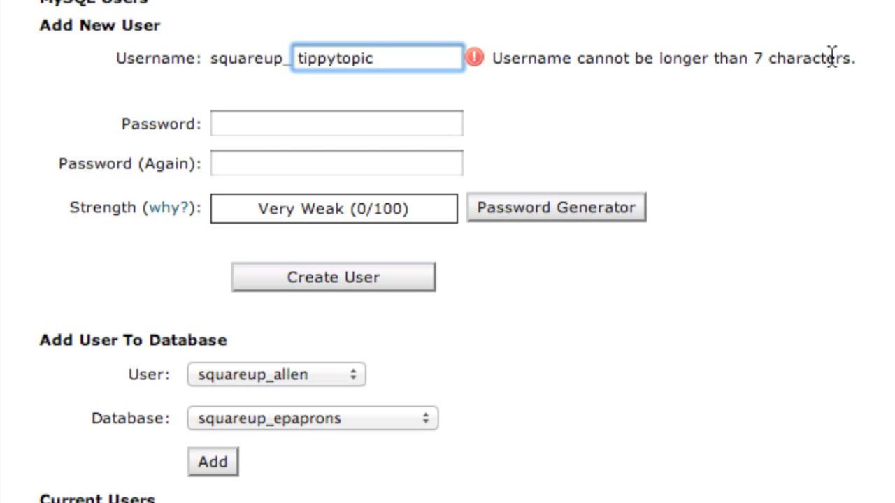
mouse_move(461, 105)
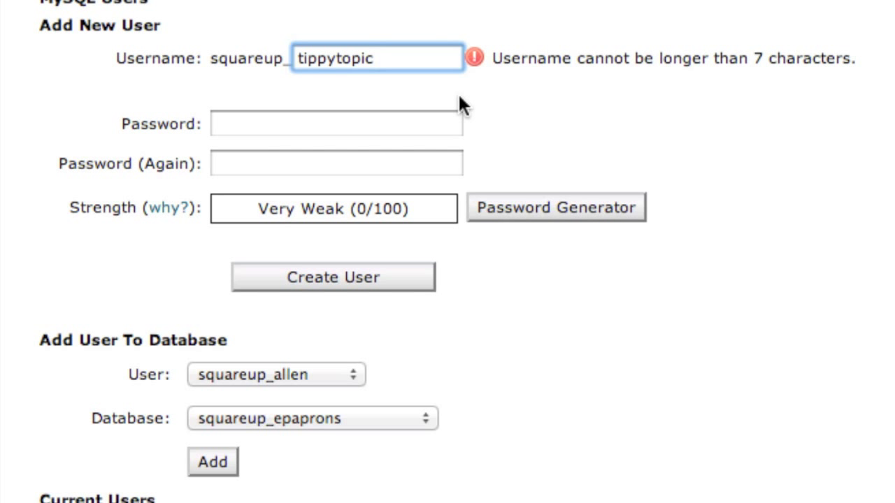
key(Backspace)
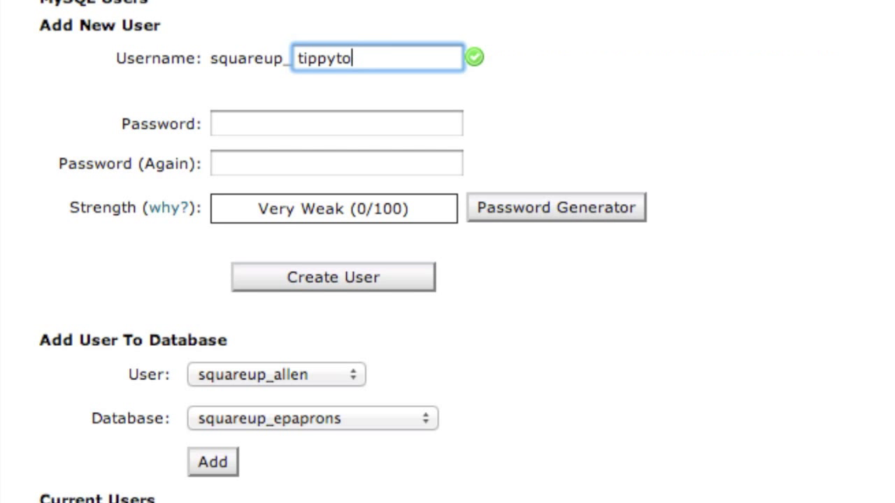
- Enter the matching password twice and create the user squareup_tippyto
click(335, 123)
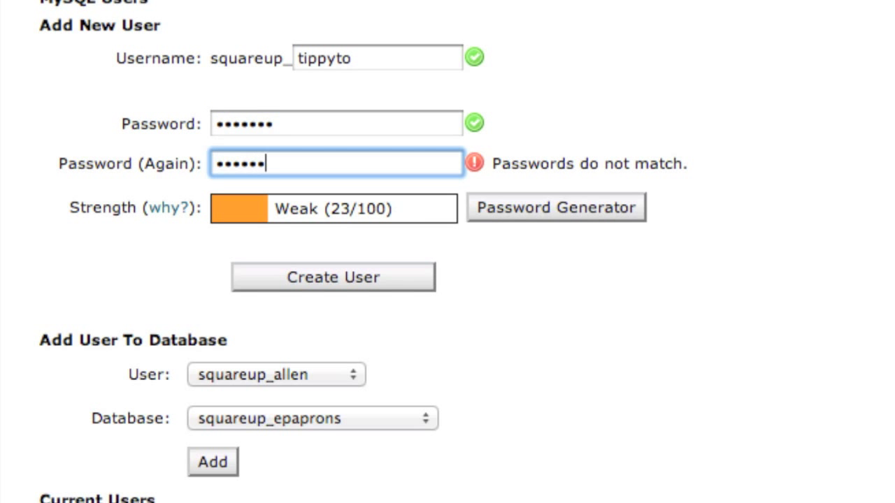
text(o)
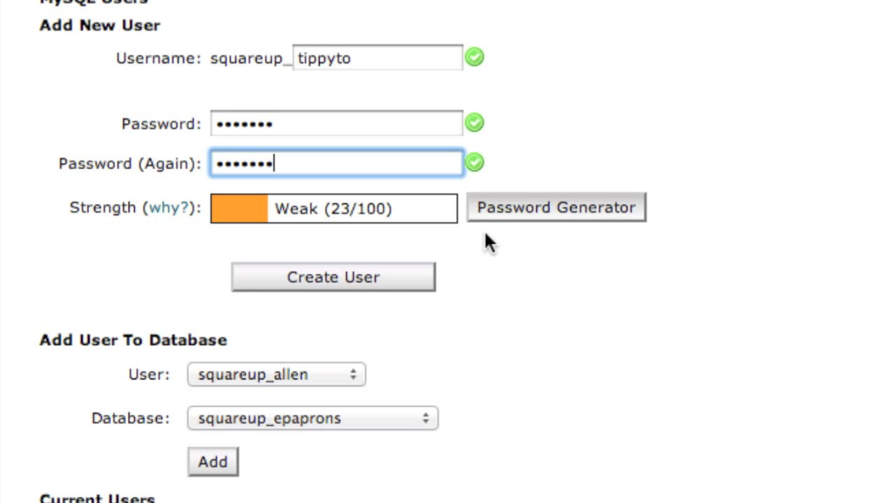
mouse_move(333, 277)
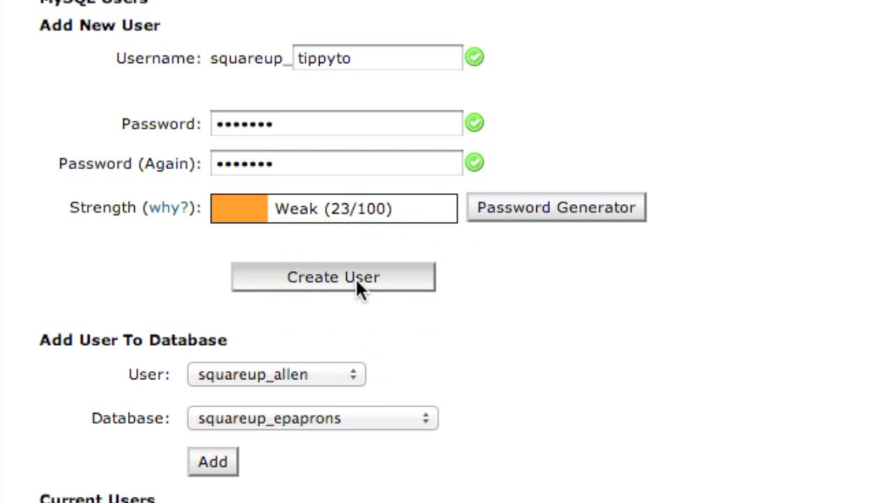
click(333, 277)
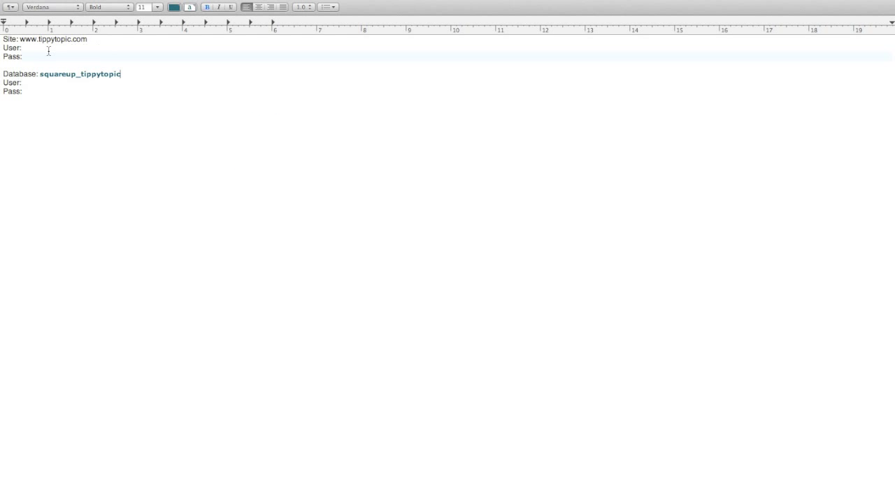
- Record squareup_tippyto beside User: in the TextEdit notes
click(25, 83)
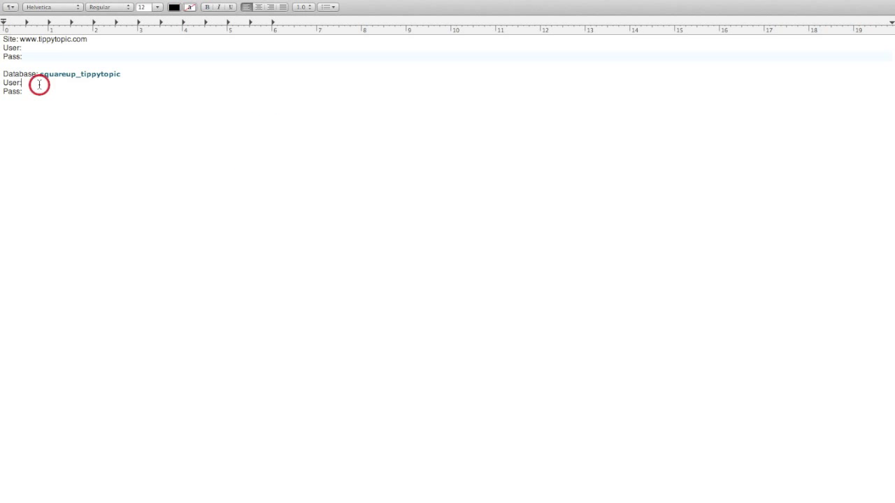
text(squareup_tippyto)
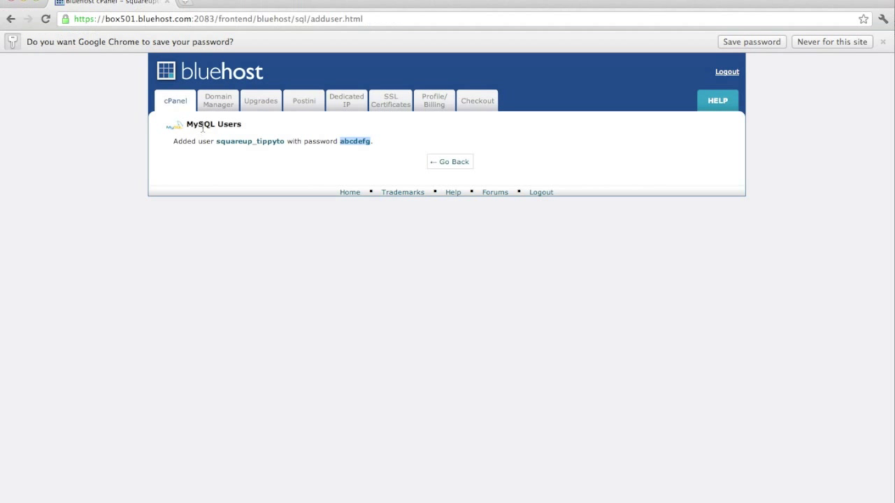
- Return to MySQL Databases and choose squareup_tippyto under Add User To Database
click(450, 162)
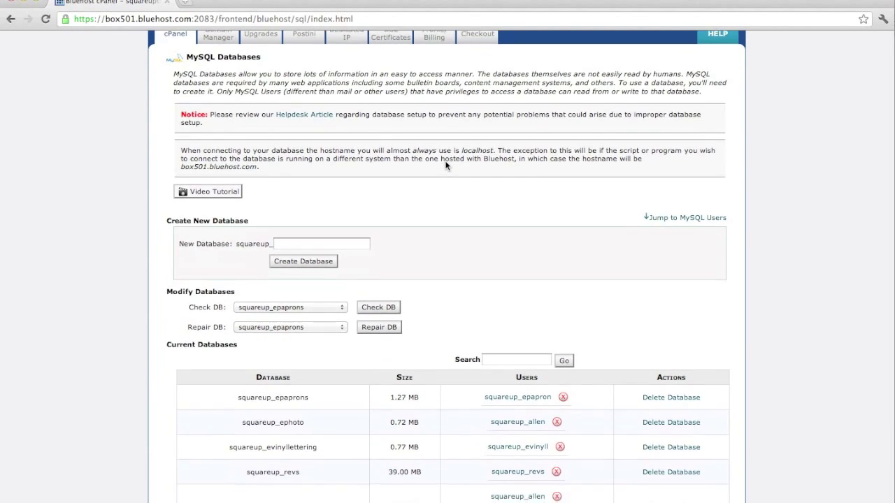
scroll(down, 3)
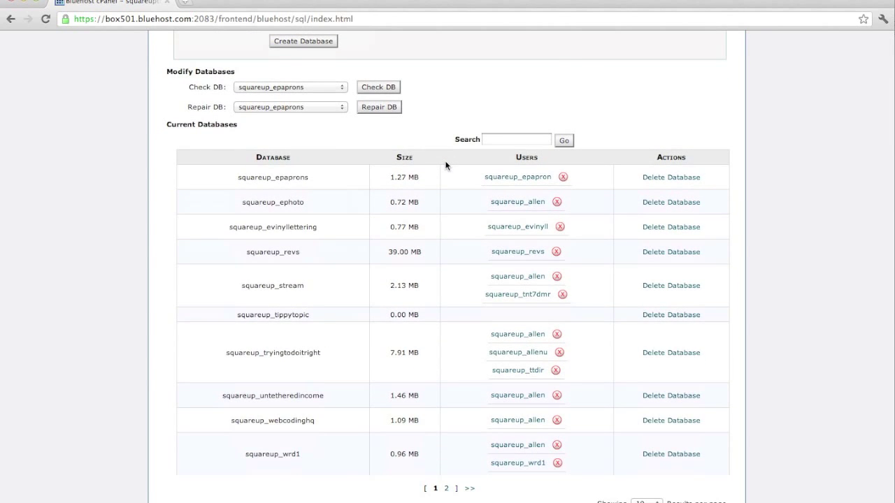
mouse_move(301, 285)
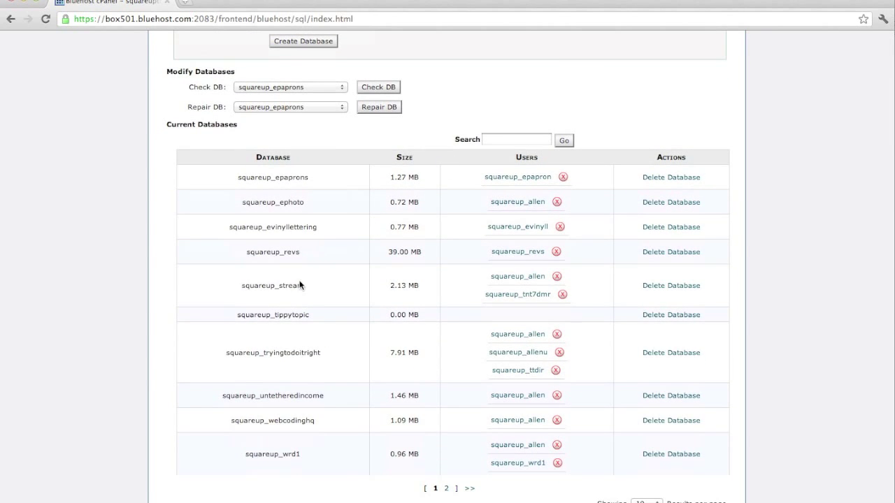
mouse_move(559, 318)
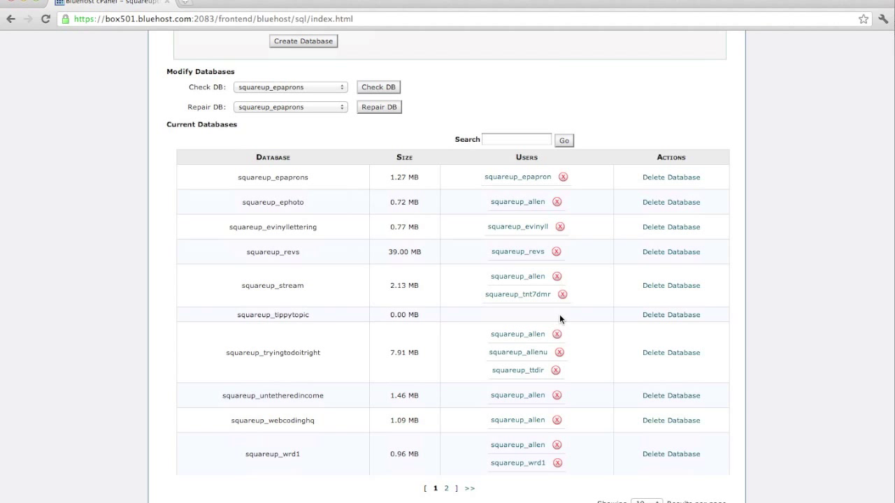
scroll(down, 3)
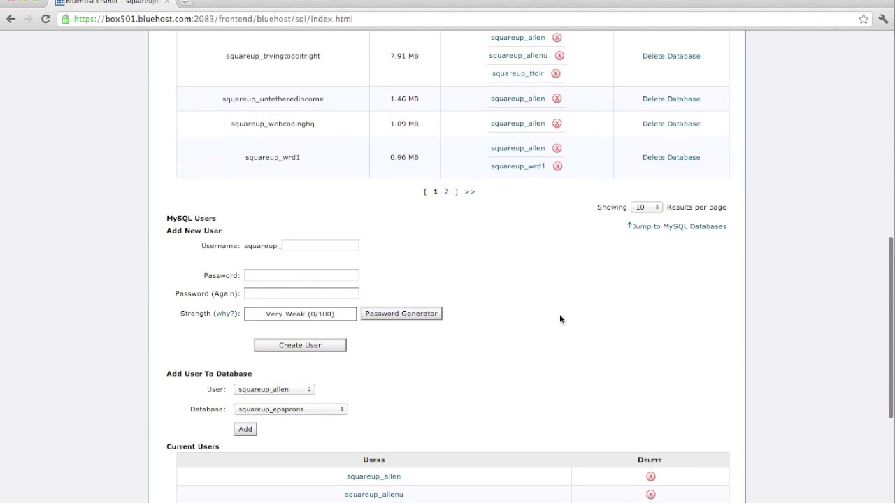
click(272, 389)
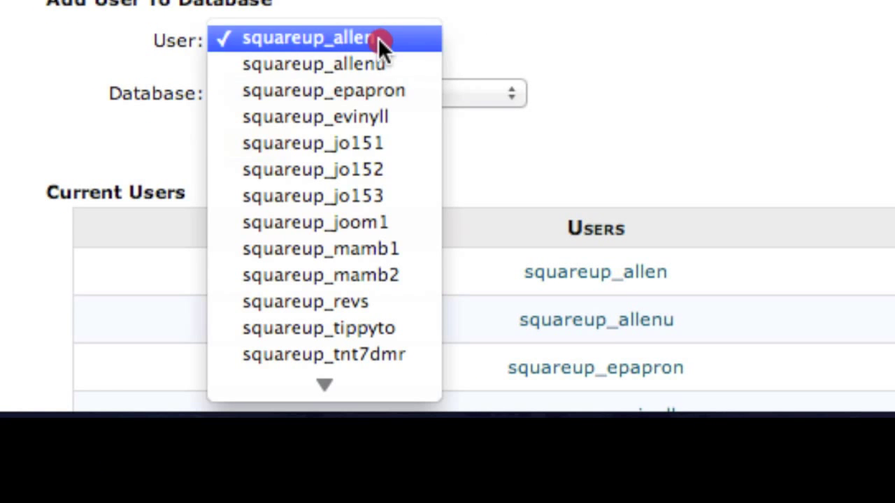
click(318, 327)
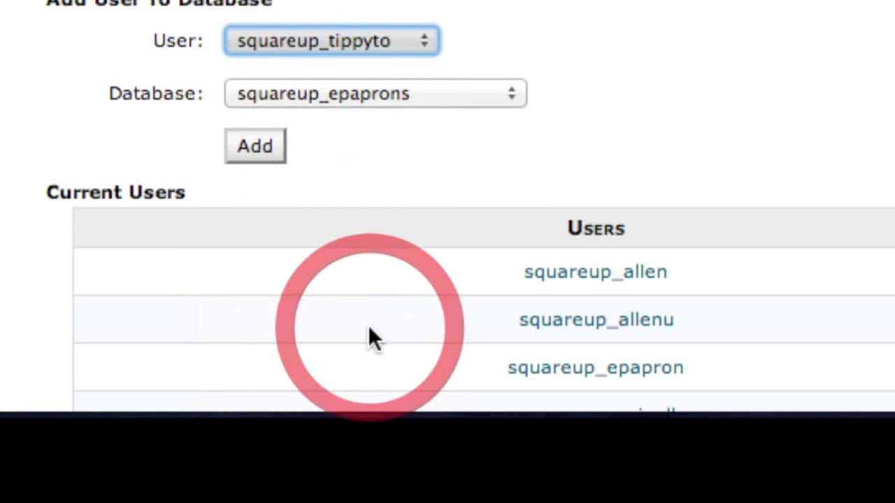
- Choose squareup_tippytopic as the database and add the user to it
click(375, 92)
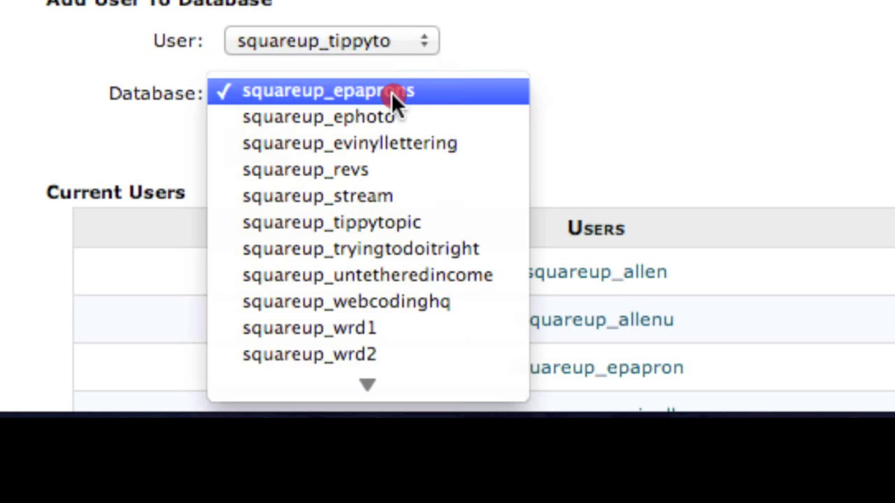
mouse_move(408, 249)
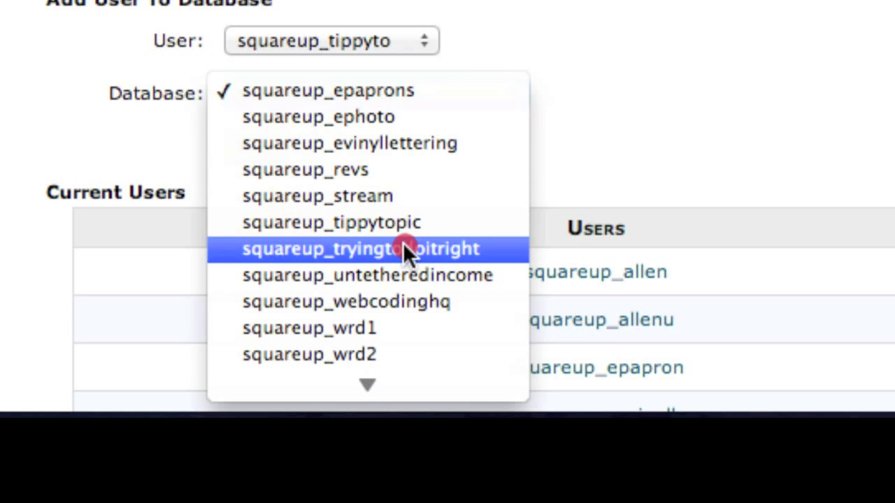
click(330, 223)
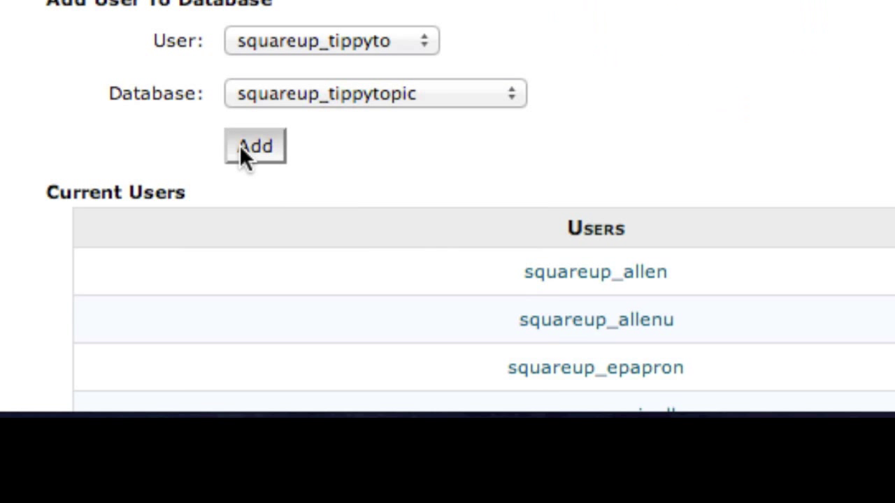
click(255, 146)
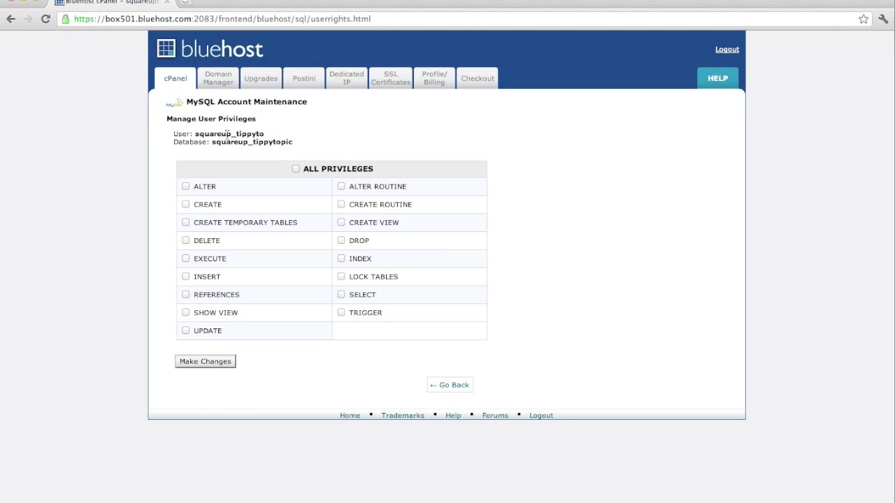
- Grant squareup_tippyto ALL PRIVILEGES on squareup_tippytopic and apply the changes
click(295, 168)
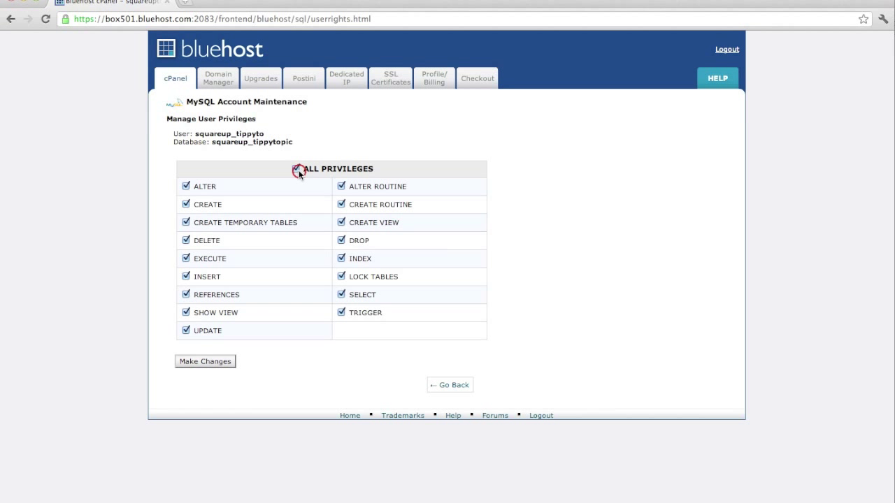
click(204, 361)
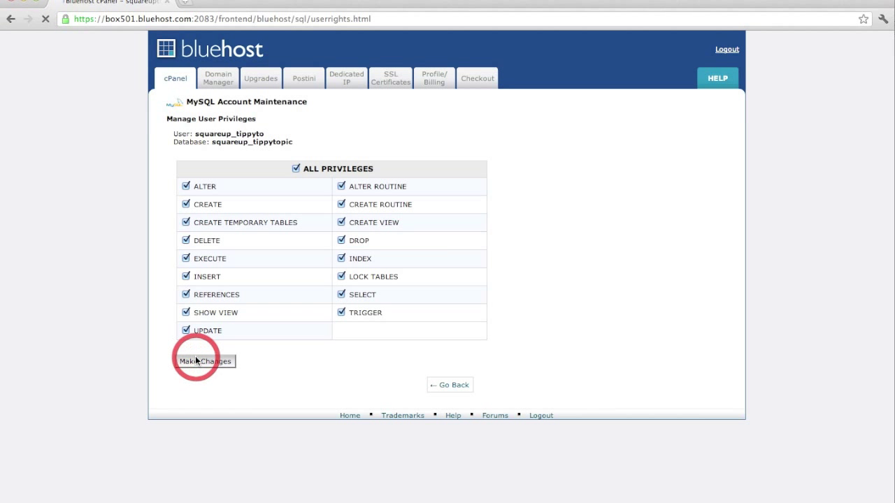
click(204, 361)
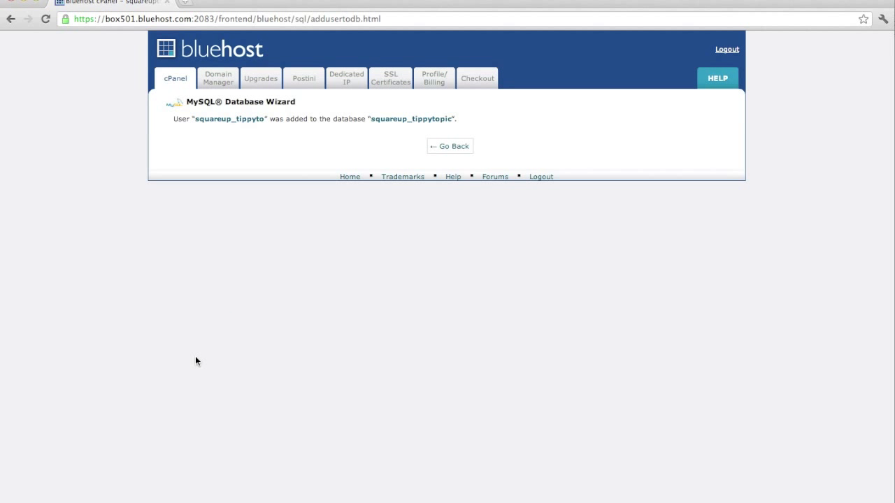
mouse_move(217, 120)
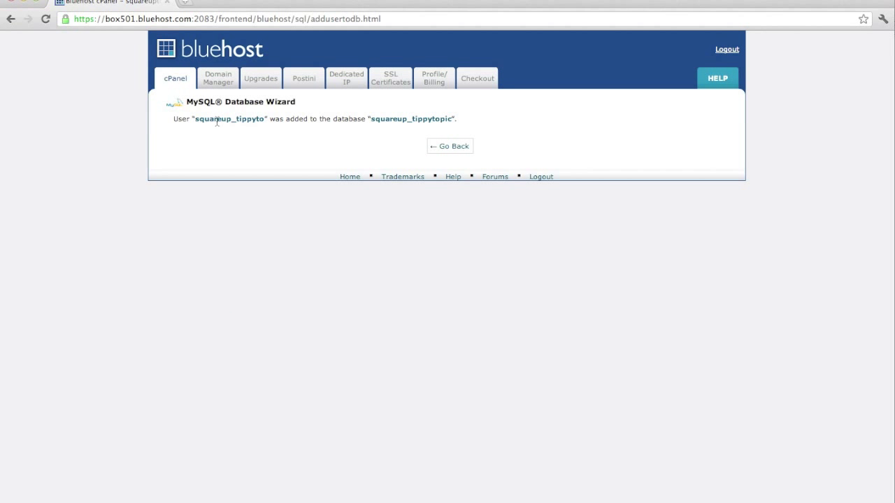
mouse_move(481, 127)
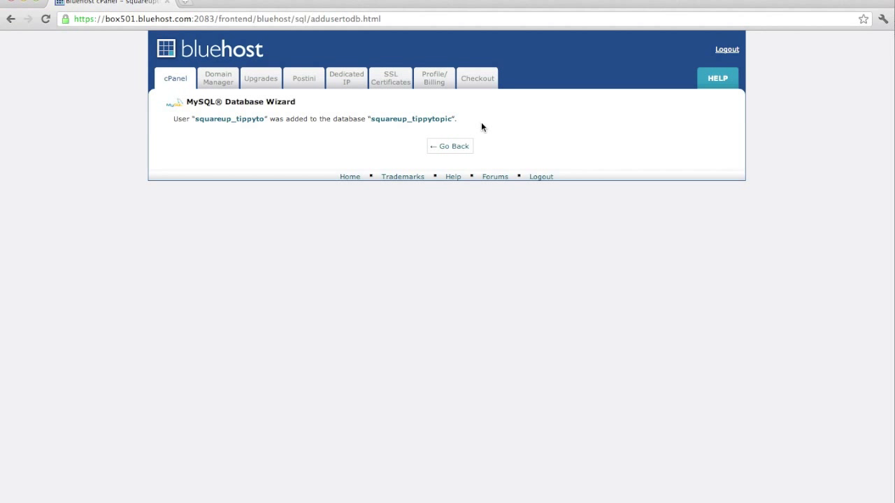
- Return to MySQL Databases and confirm squareup_tippyto is listed against squareup_tippytopic
click(451, 147)
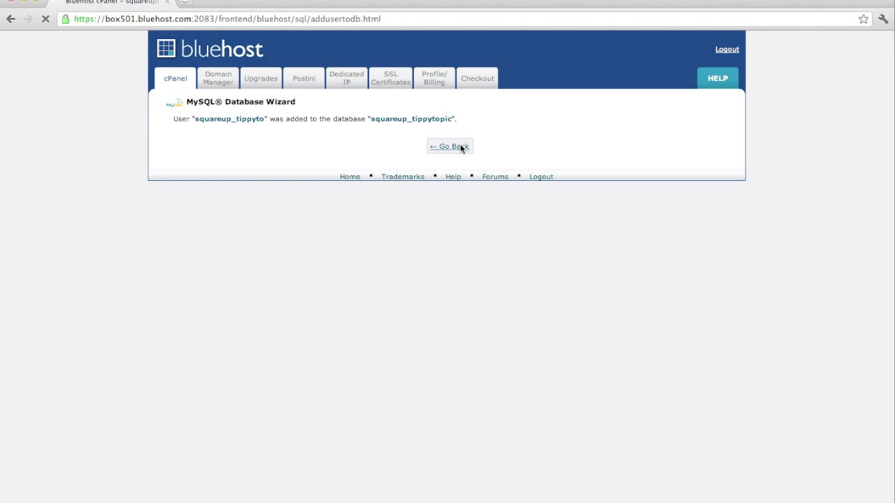
click(450, 147)
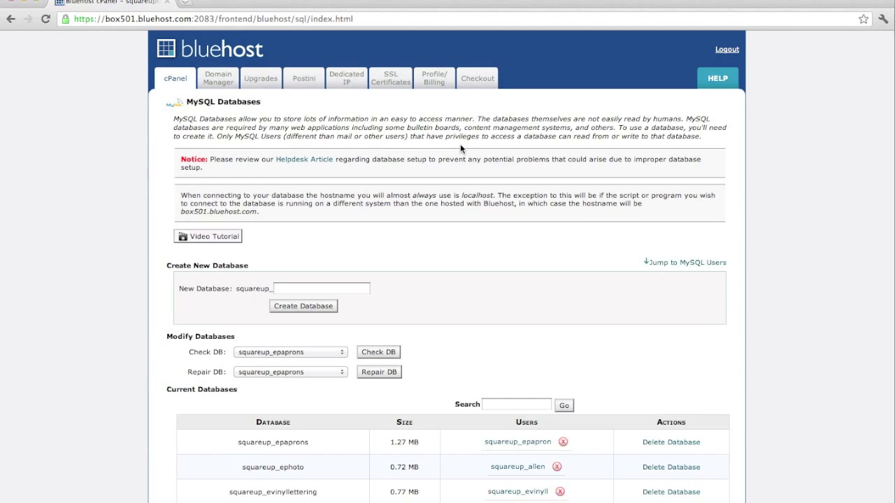
scroll(down, 3)
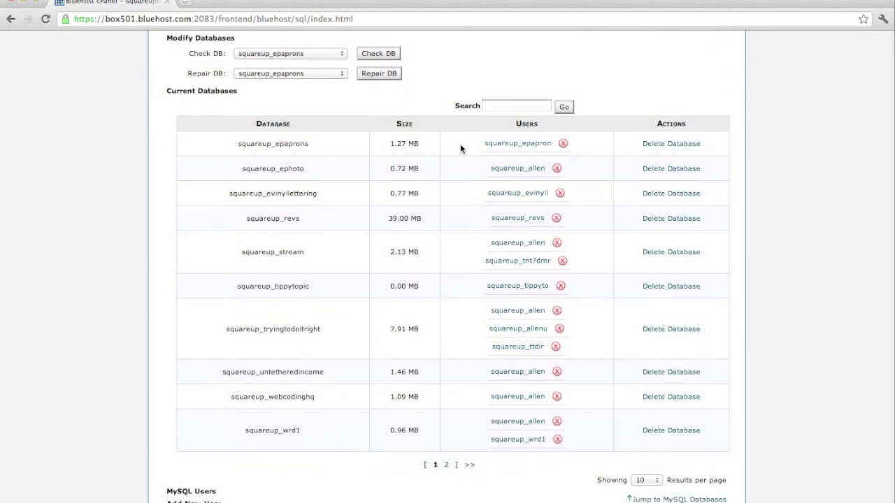
scroll(down, 3)
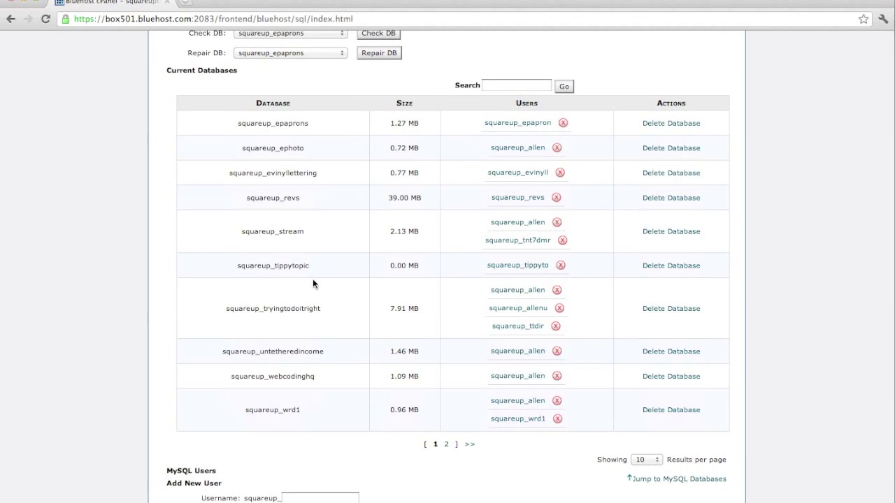
mouse_move(596, 269)
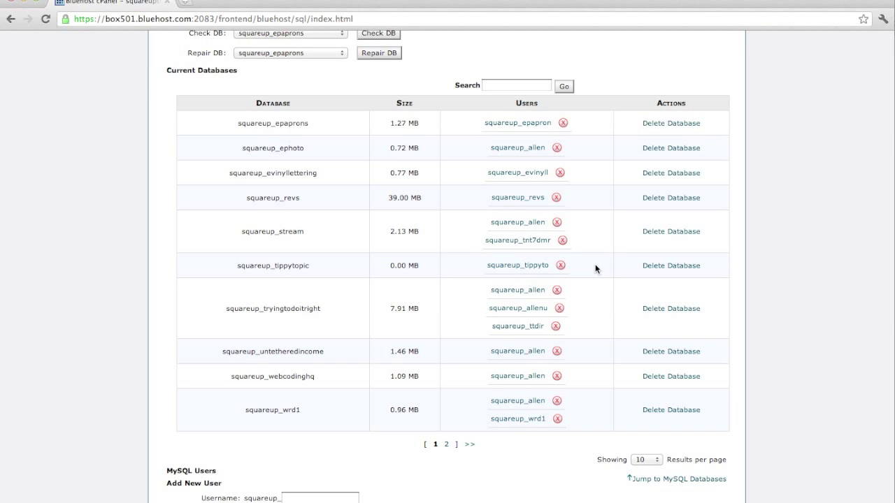
scroll(up, 3)
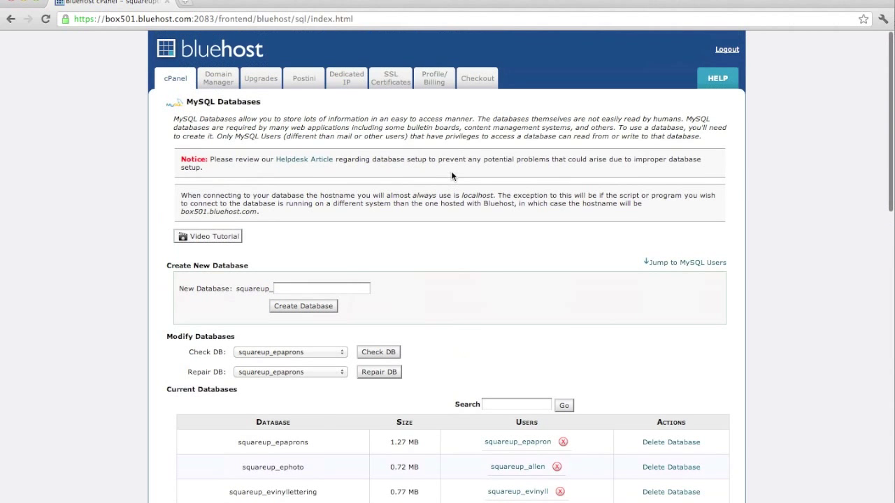
mouse_move(202, 101)
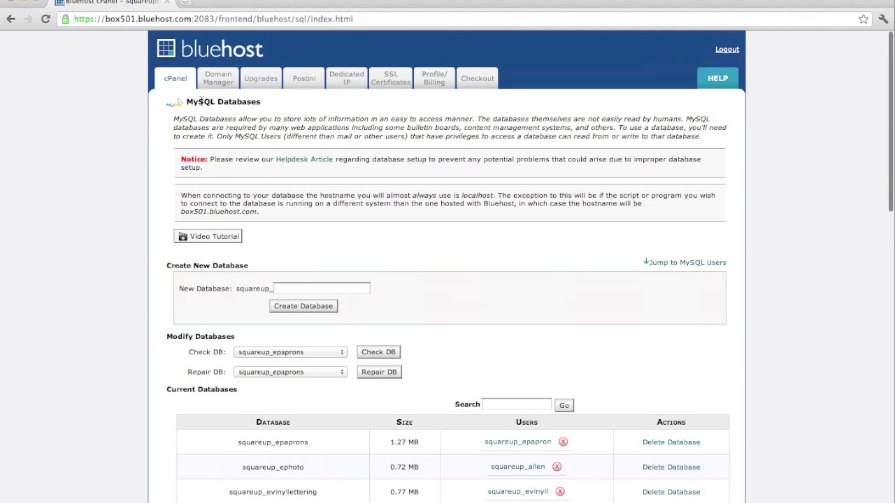
- Return to the cPanel home page and bring the Software/Services section with SimpleScripts into view
click(176, 78)
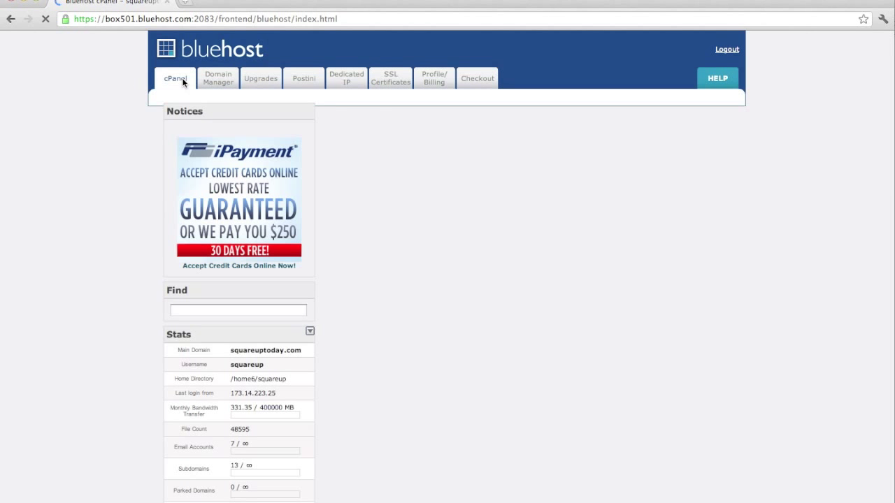
click(176, 78)
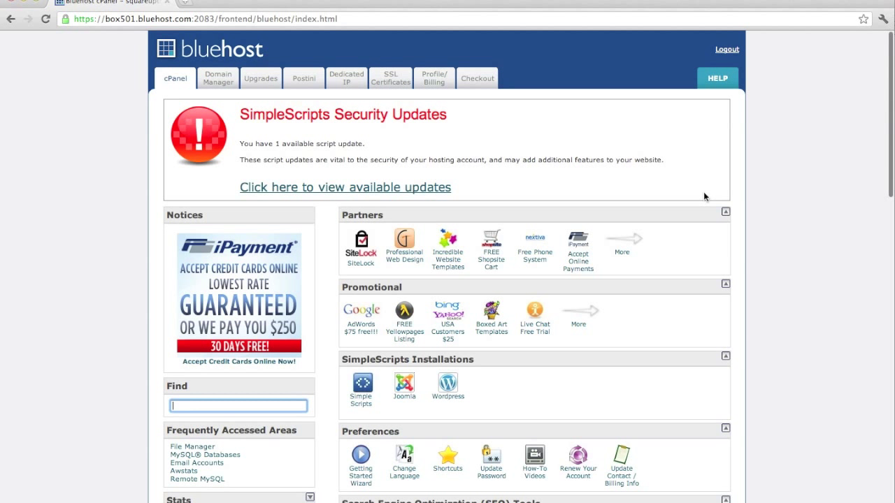
scroll(down, 3)
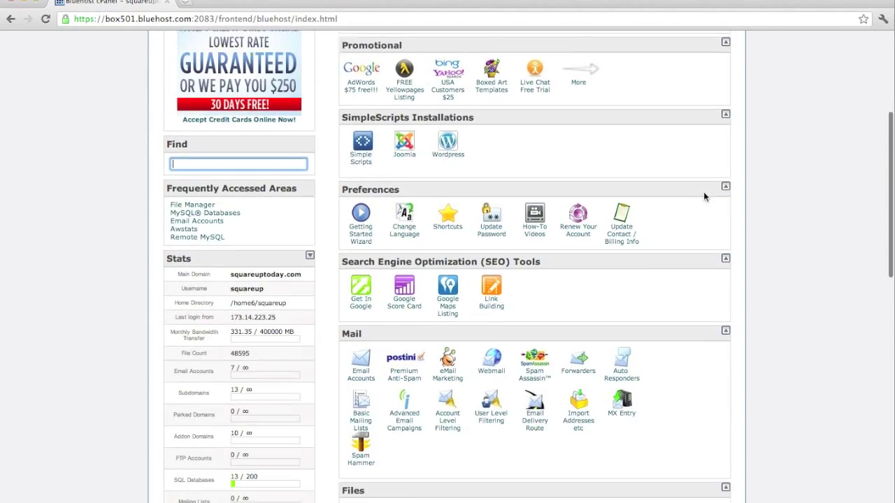
scroll(down, 3)
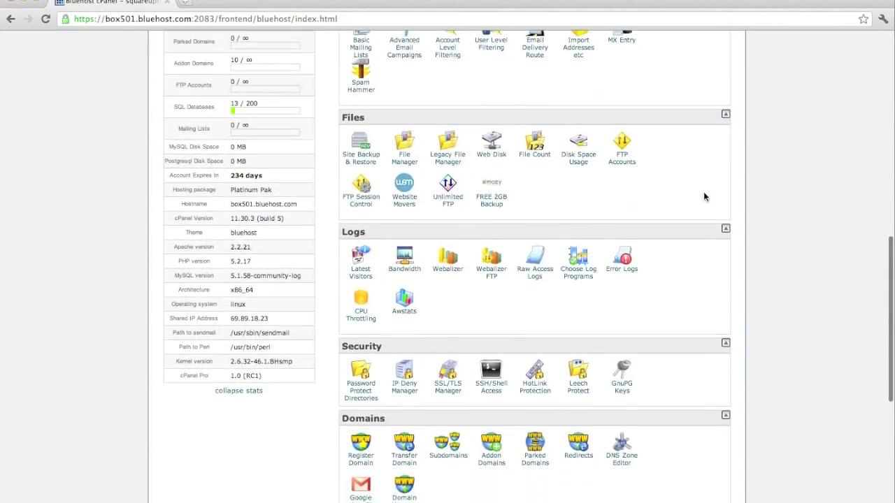
scroll(down, 3)
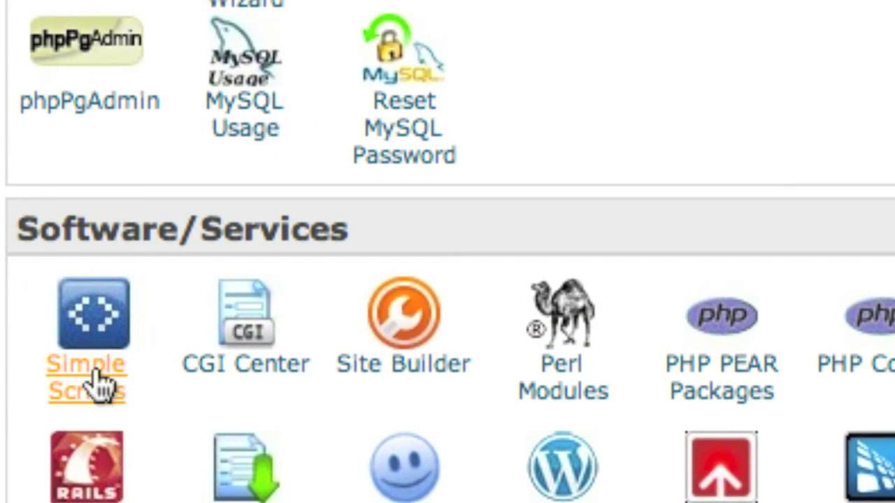
mouse_move(101, 408)
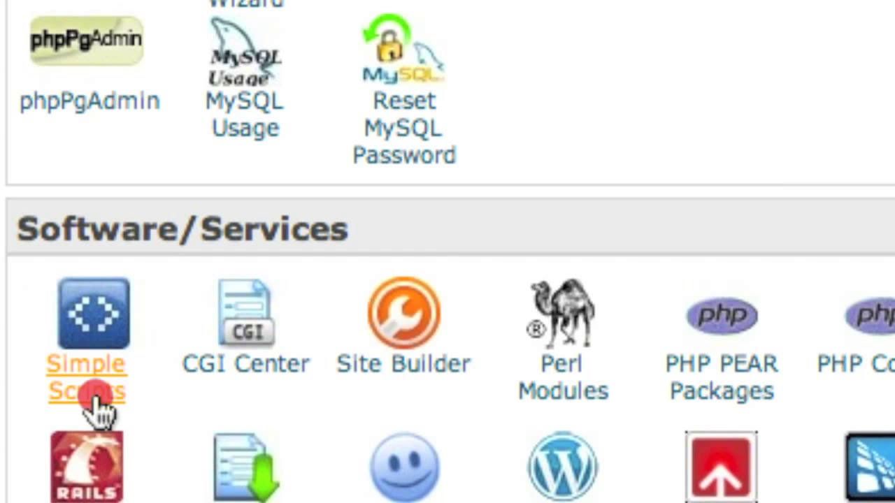
- Go to the SimpleScripts script list and choose WordPress under Blogs
click(86, 378)
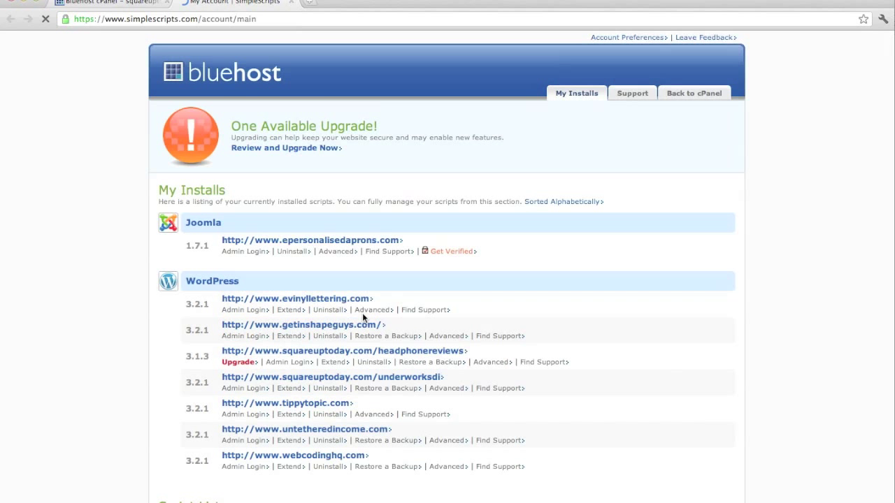
mouse_move(428, 272)
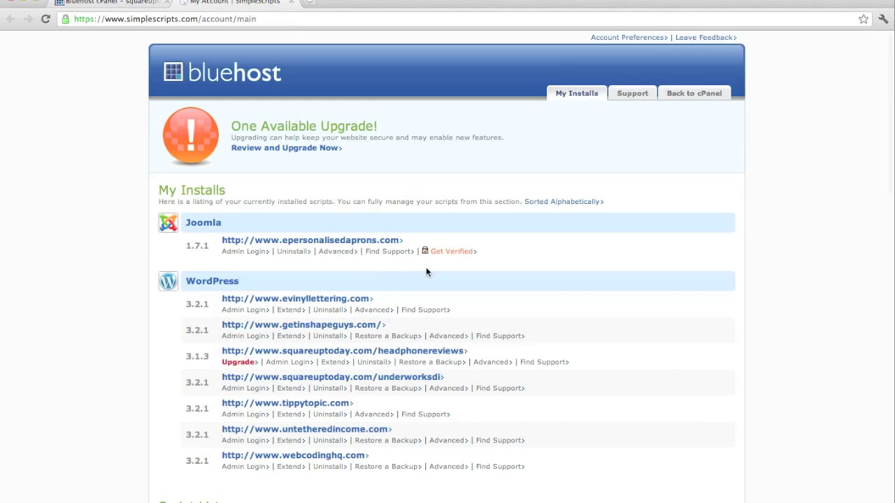
scroll(down, 3)
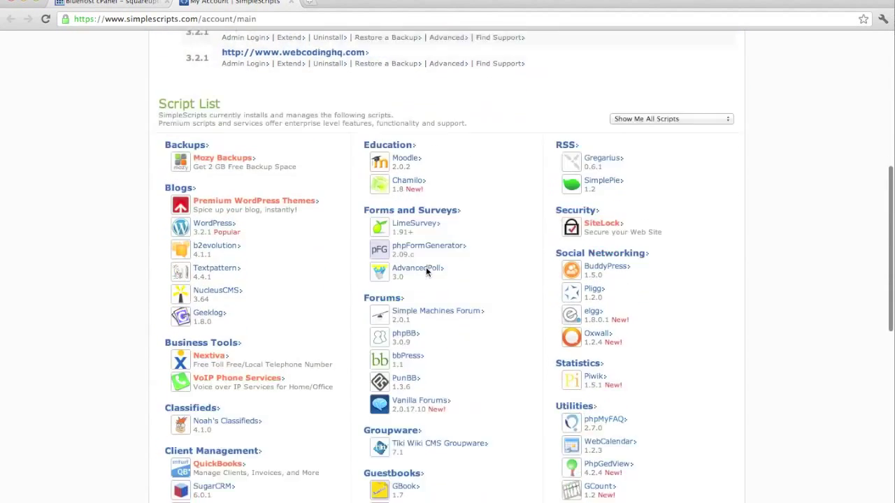
scroll(down, 3)
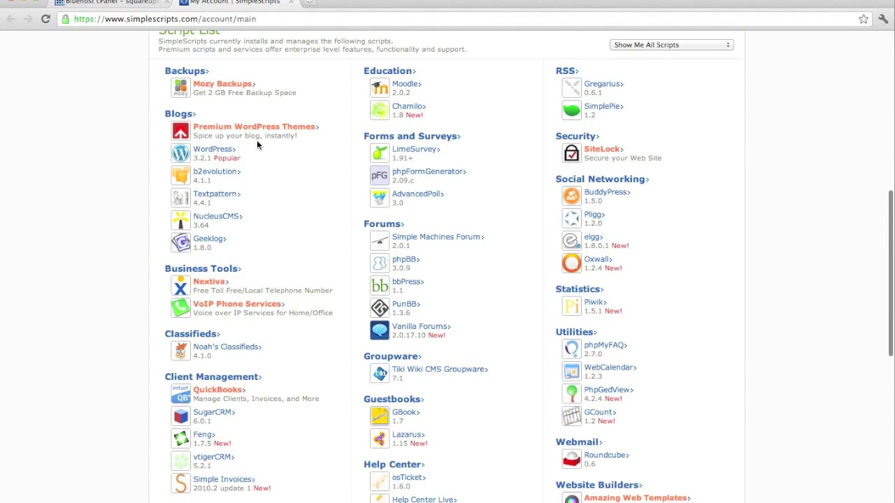
click(212, 149)
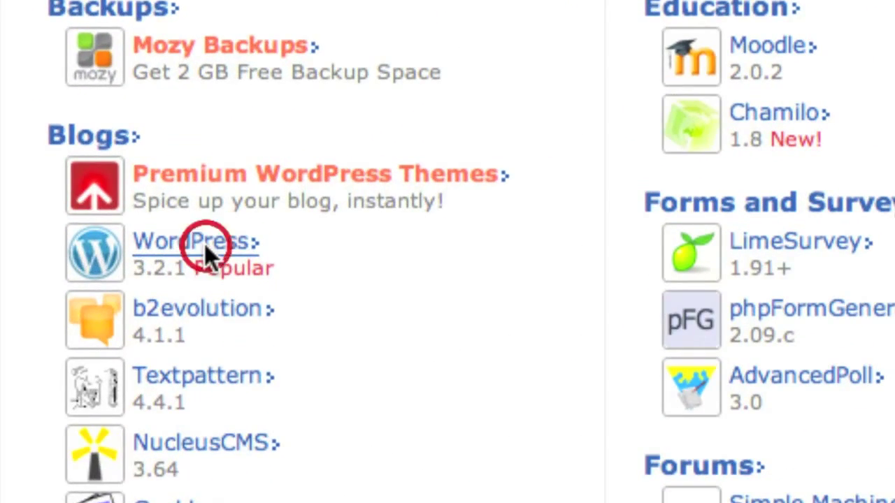
click(190, 241)
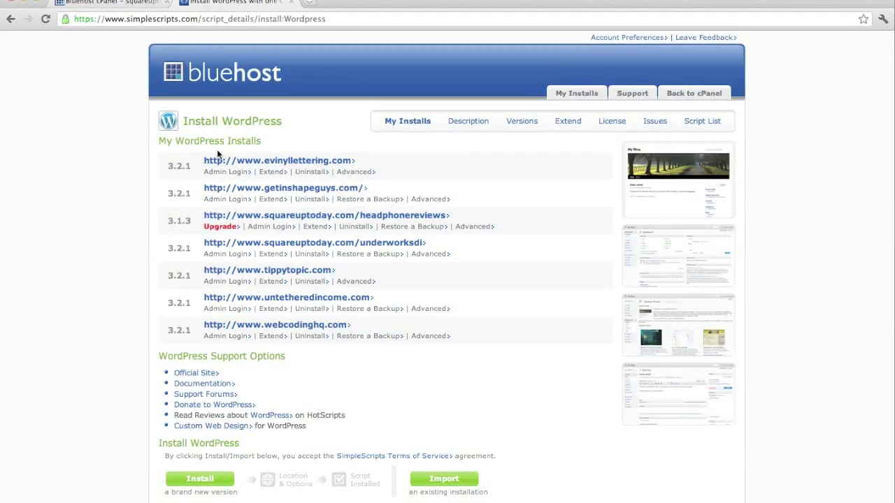
- Start a brand new WordPress installation from the WordPress page
scroll(down, 3)
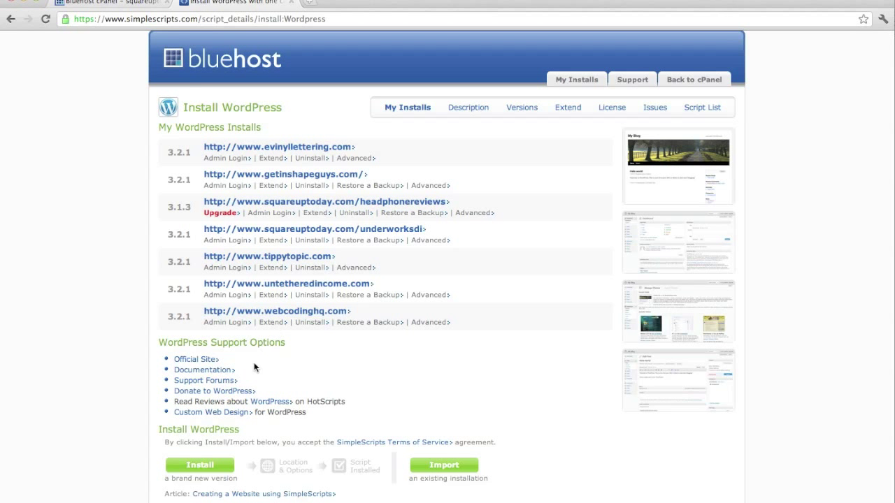
click(199, 465)
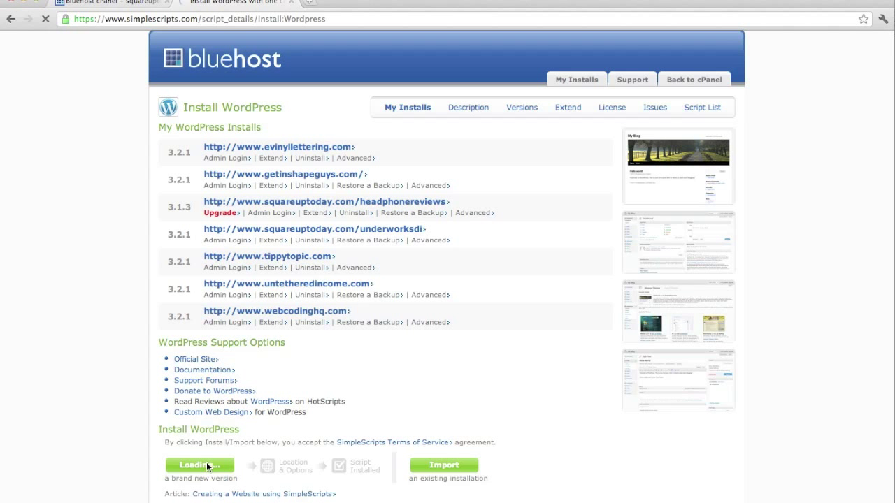
click(198, 464)
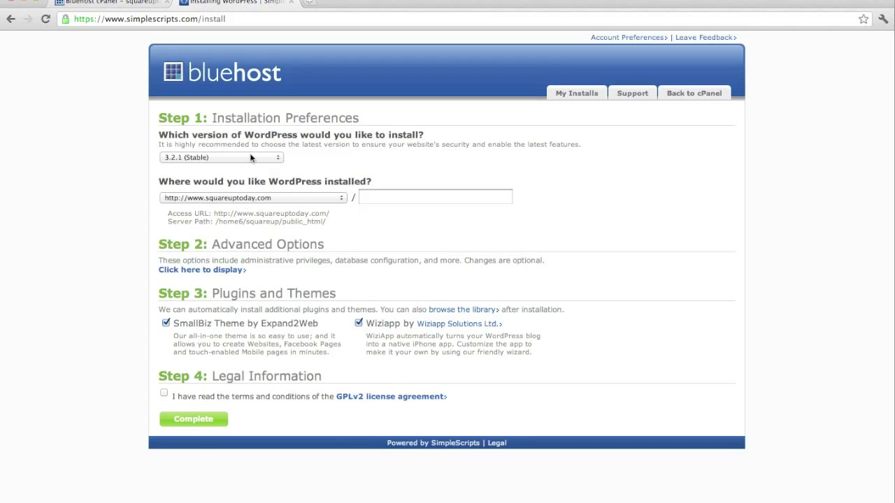
click(221, 157)
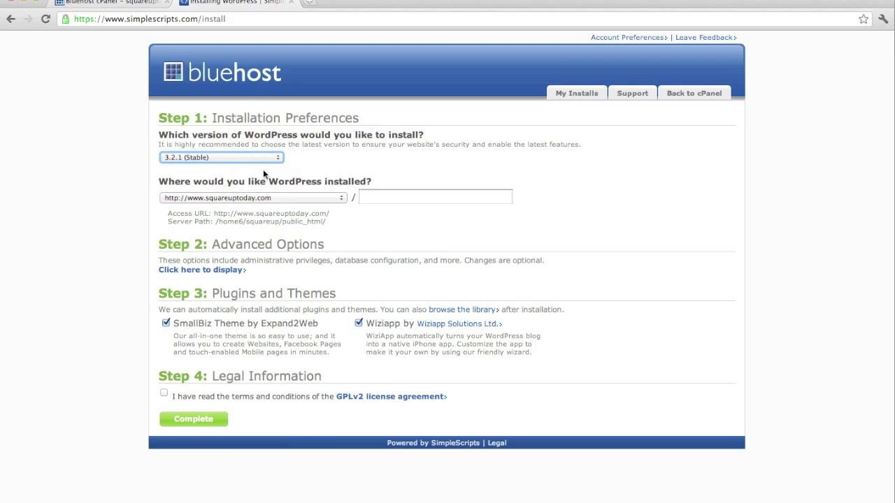
click(251, 197)
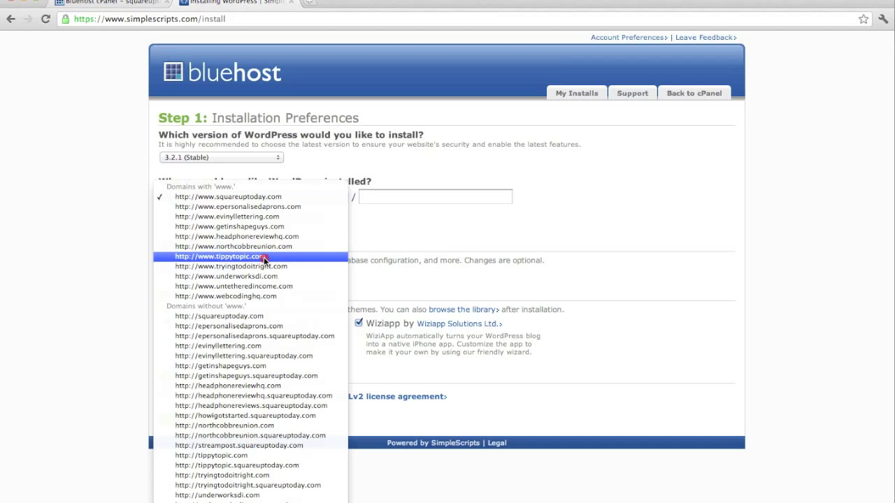
click(206, 257)
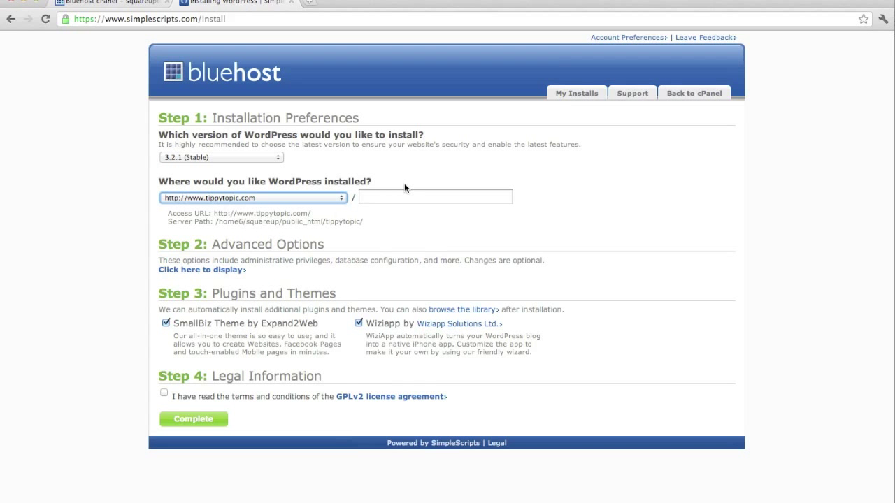
mouse_move(339, 205)
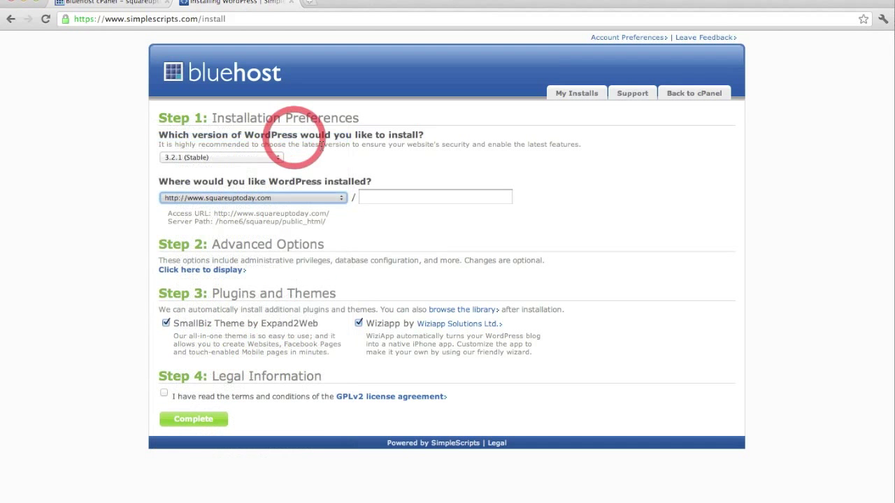
- Try a 'mysite' directory, then settle on tippytopic.com at the domain root with no subfolder
text(mys)
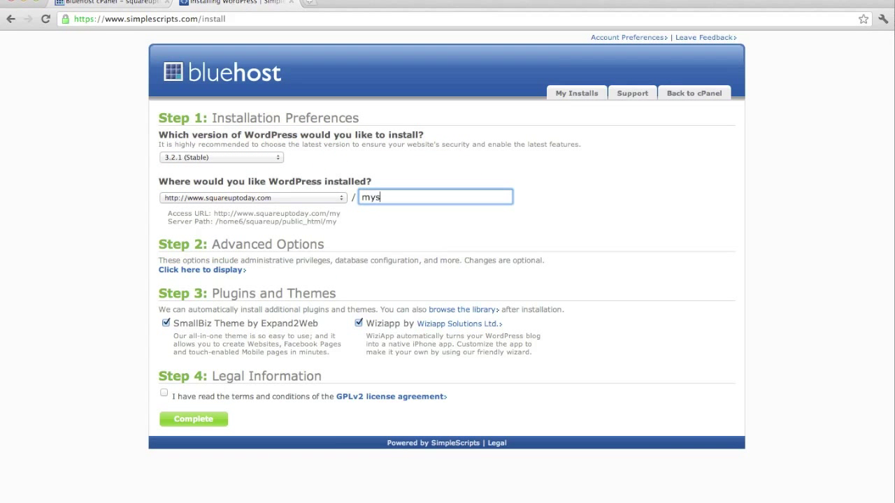
text(ite)
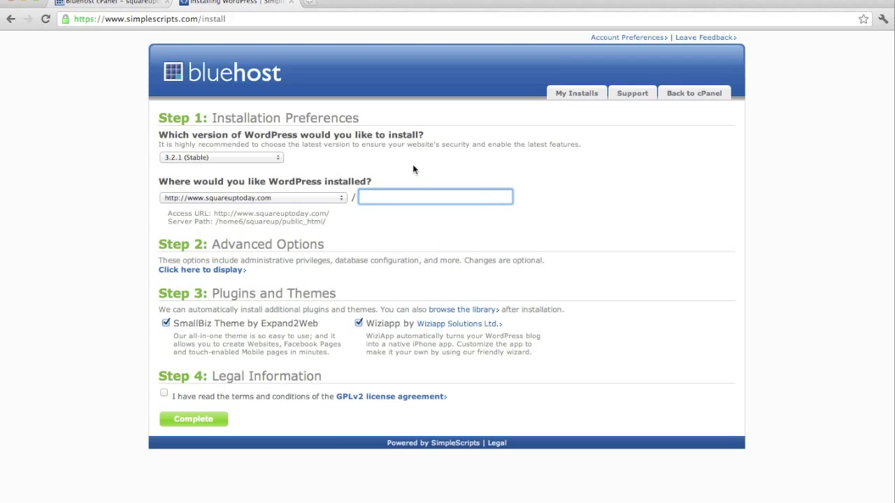
click(252, 197)
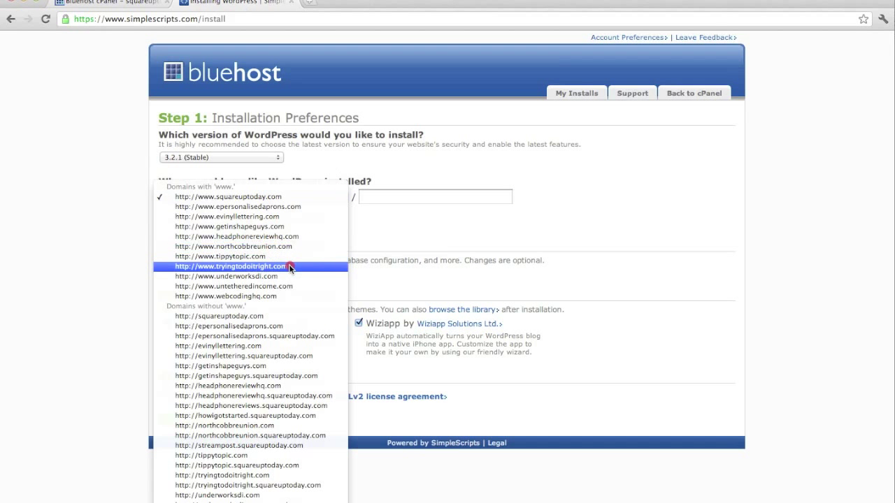
click(219, 256)
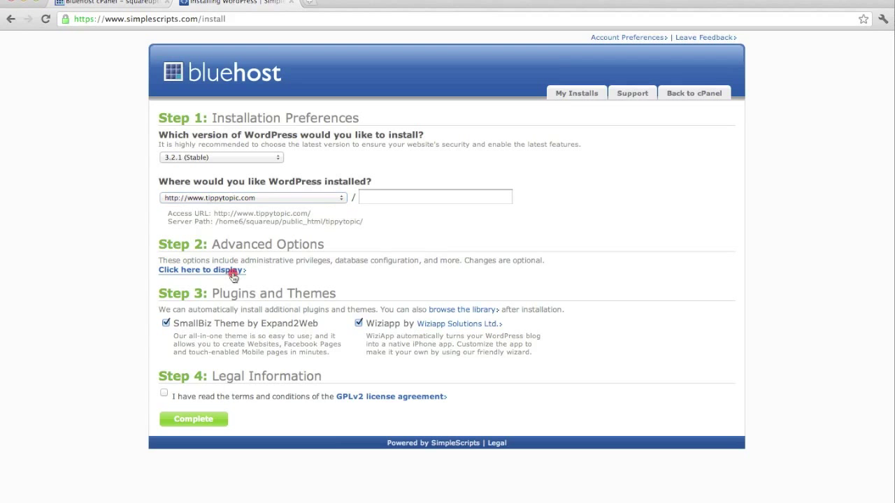
- In Advanced Options, name the new site 'Tippy Topic' instead of 'My Blog'
click(201, 270)
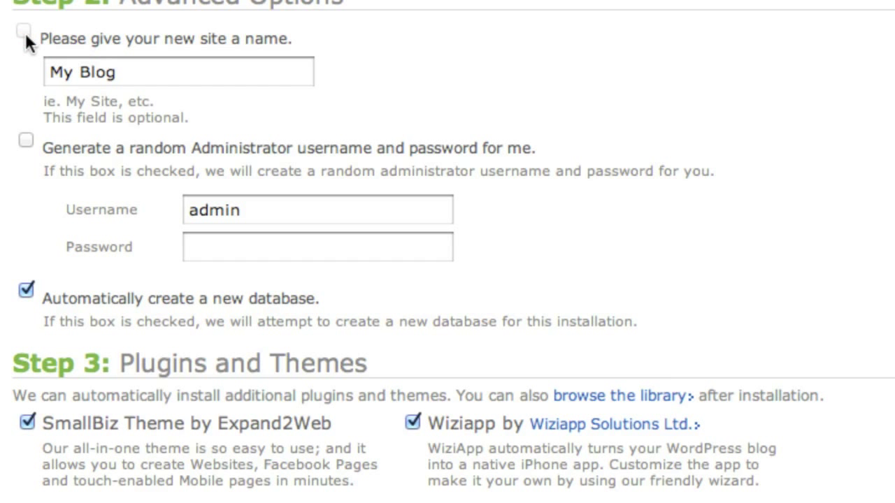
click(179, 71)
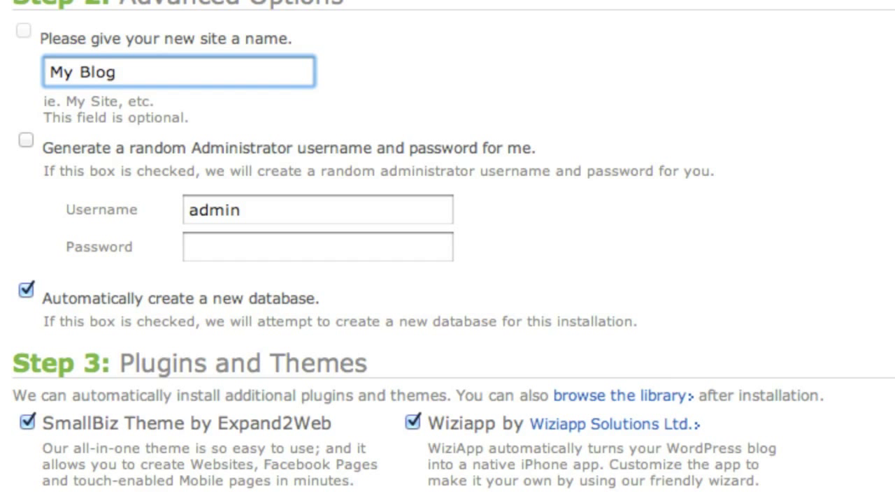
text(Tip)
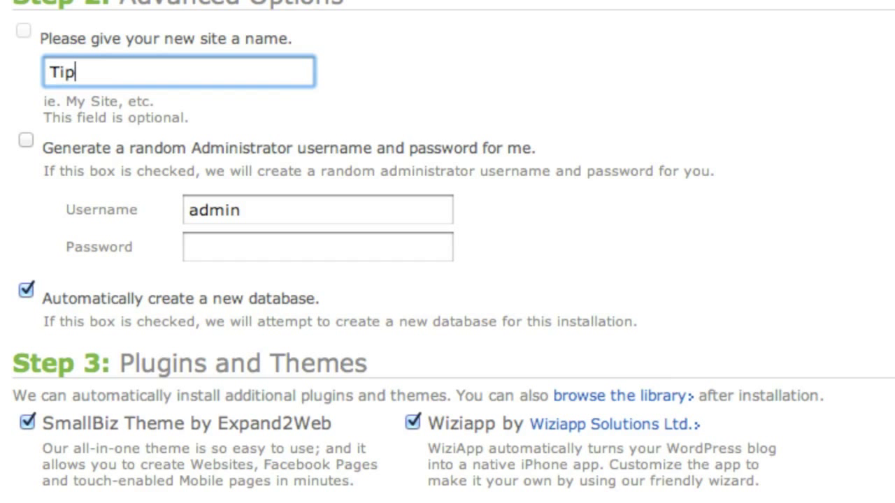
text(py Topic)
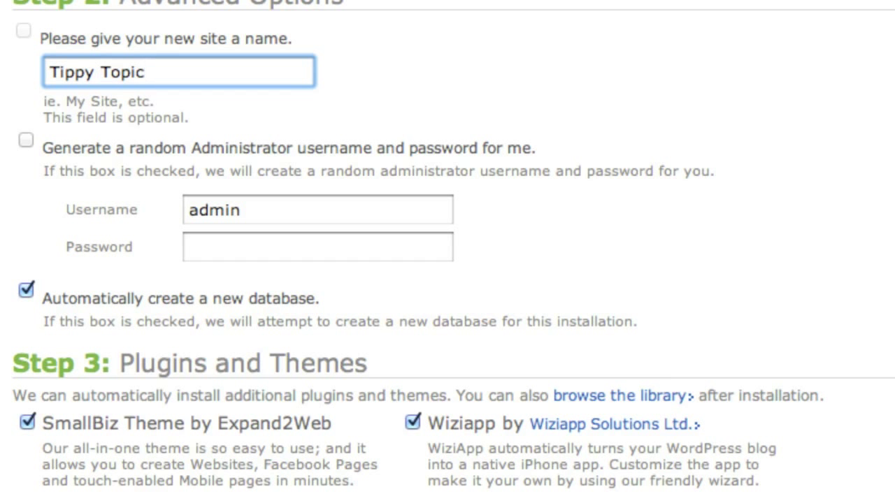
click(316, 210)
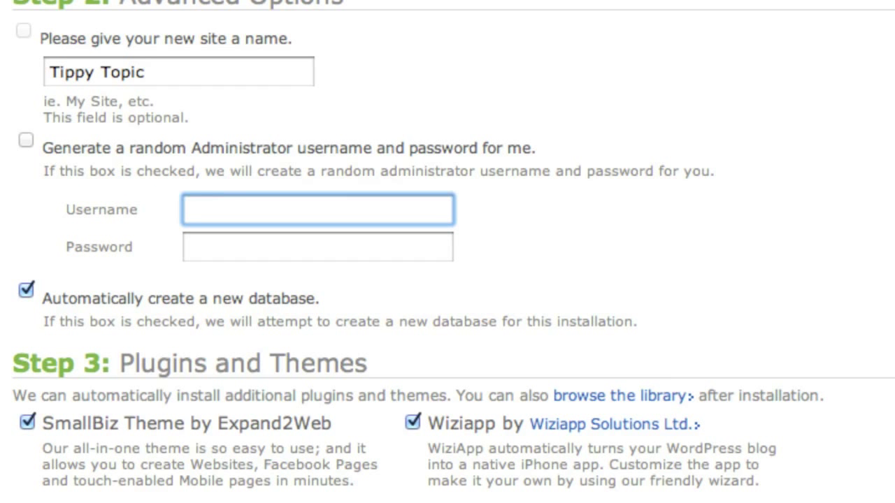
text(allenu)
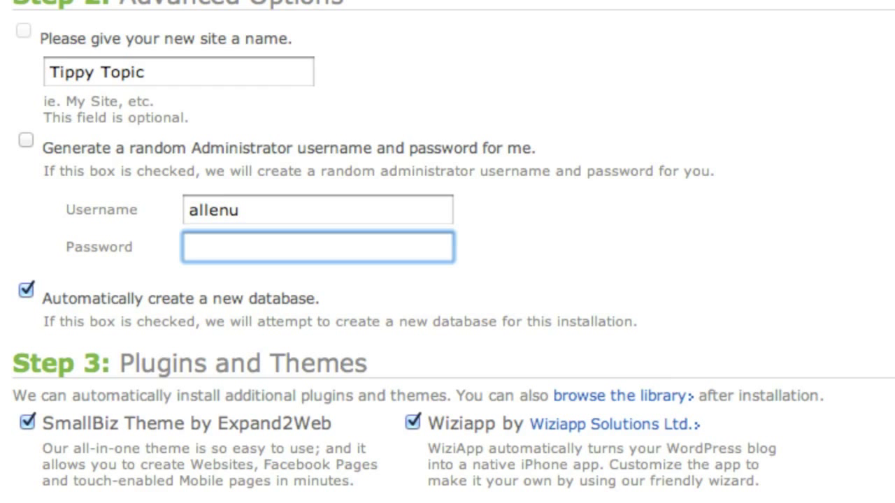
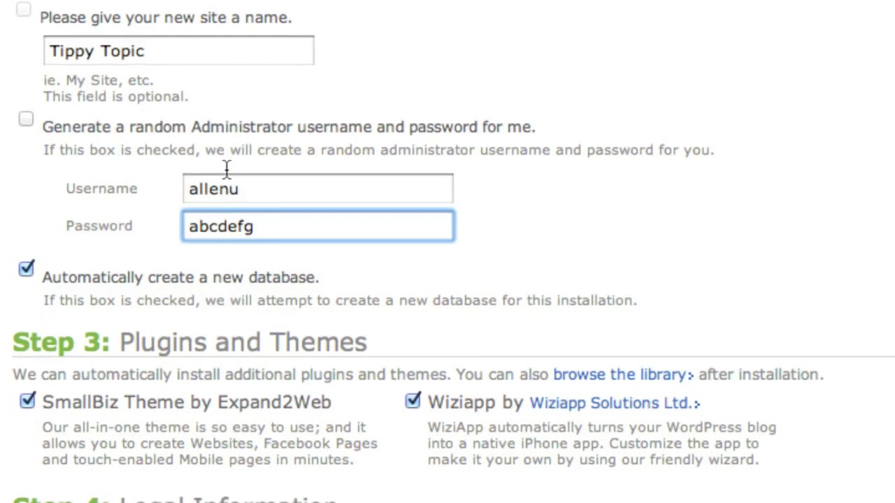
scroll(down, 3)
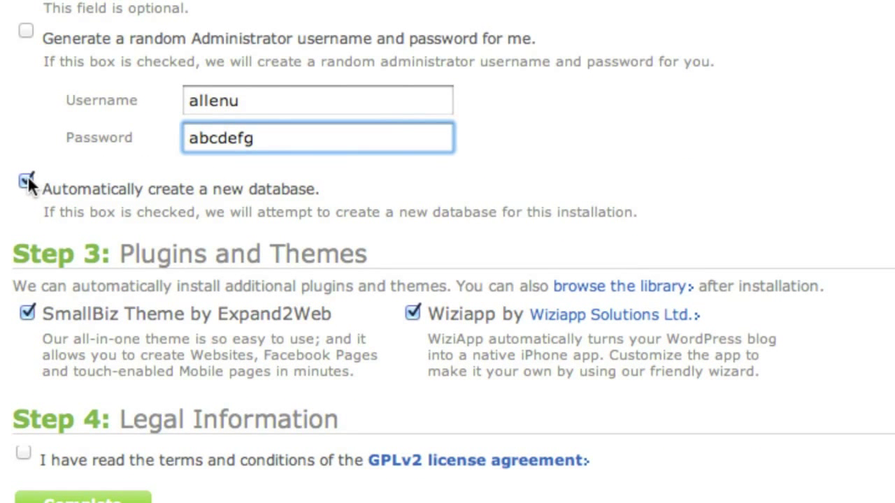
click(27, 181)
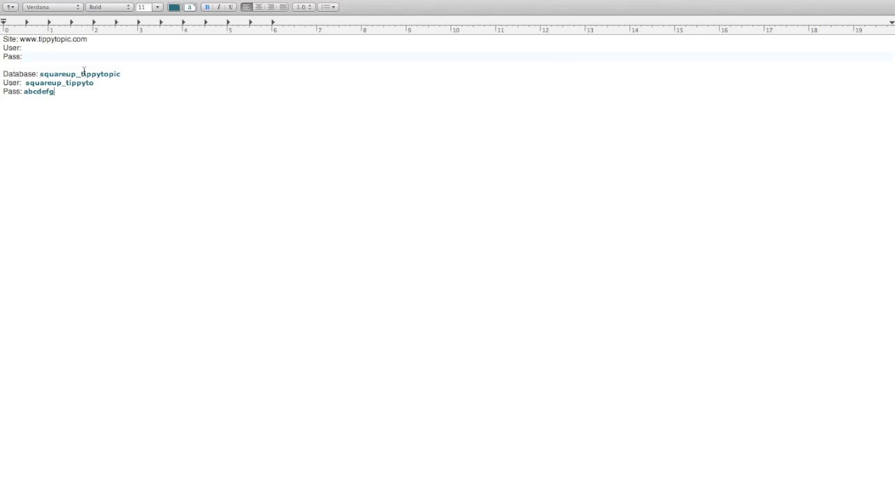
double_click(59, 83)
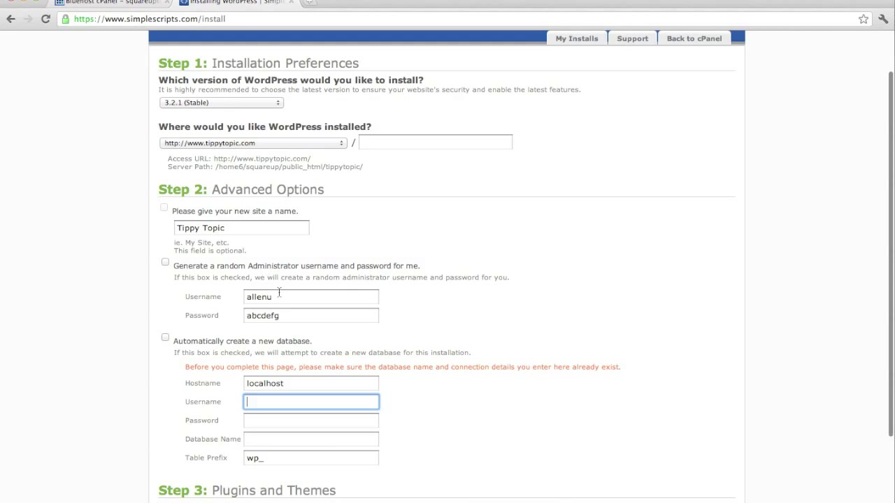
text(squareup_tippyto)
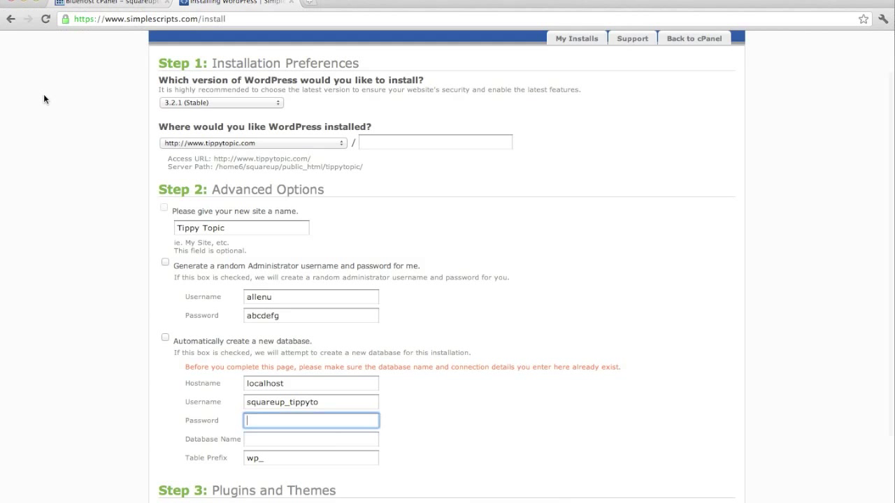
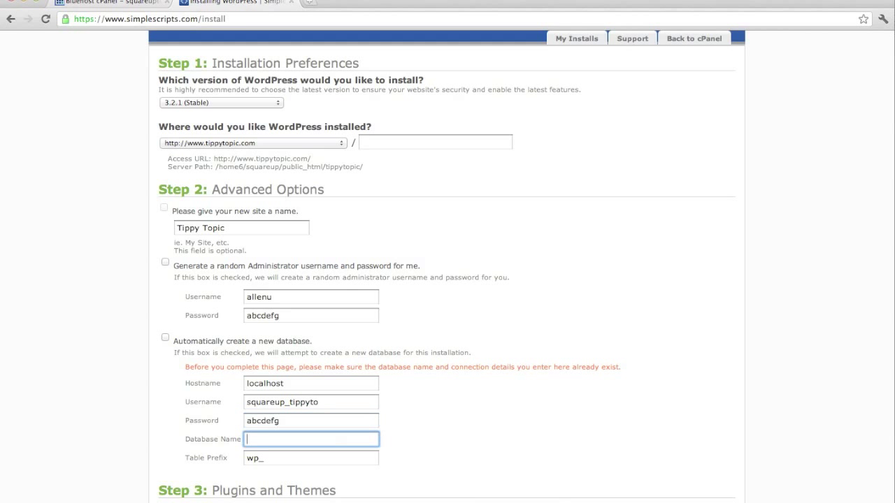
text(squareup_tippytopic)
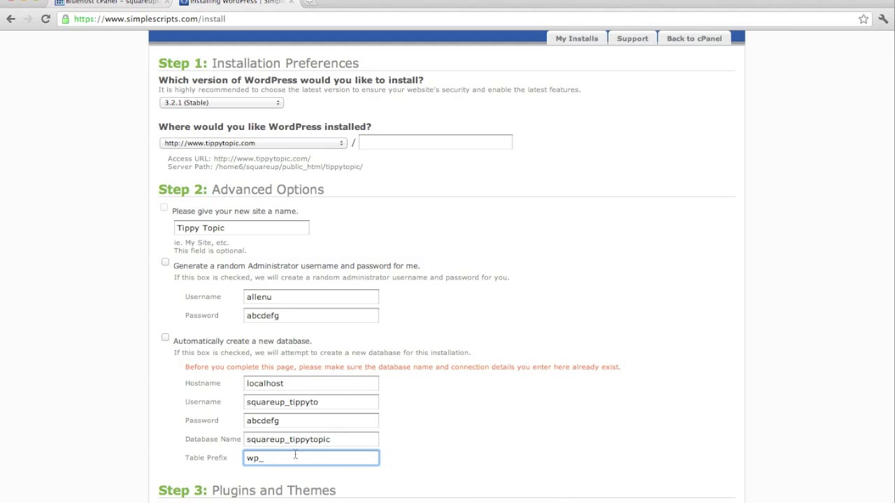
mouse_move(275, 454)
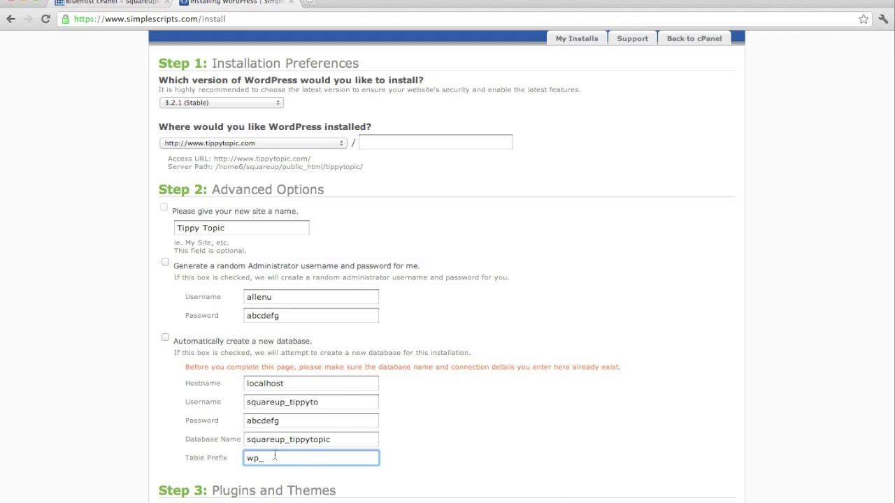
- Leave out the SmallBiz theme and the Wiziapp plugin
scroll(down, 3)
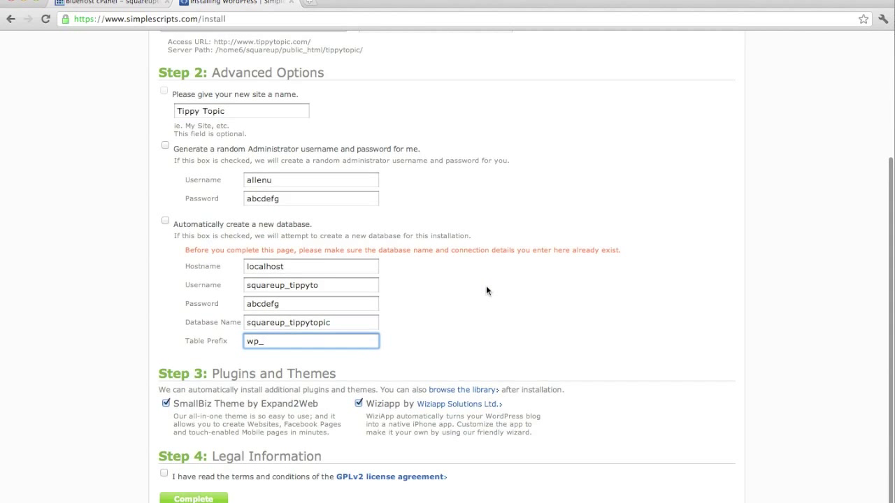
click(146, 404)
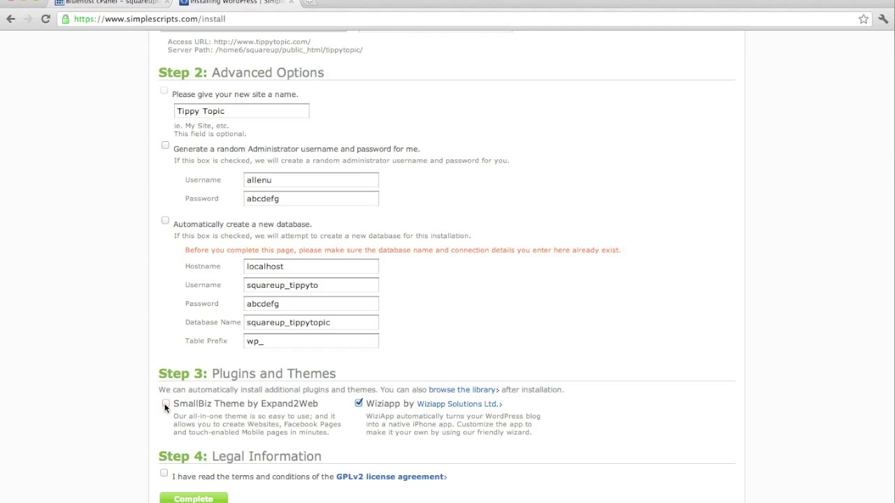
click(358, 403)
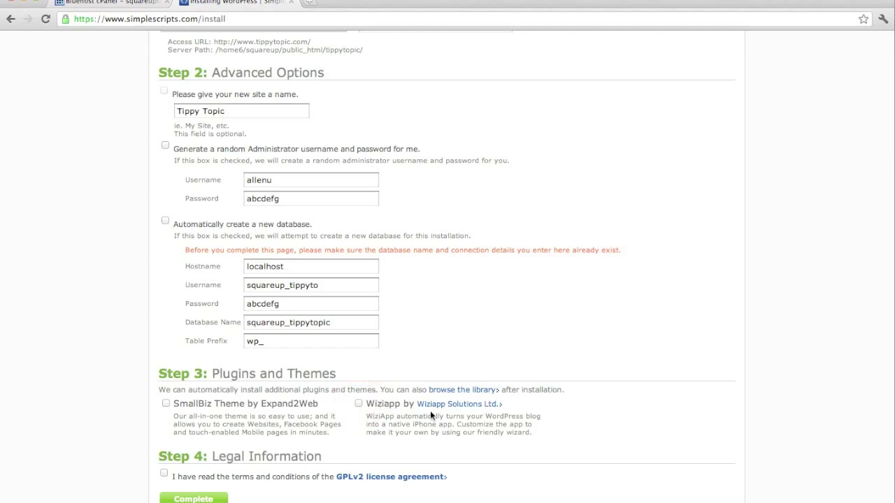
mouse_move(322, 485)
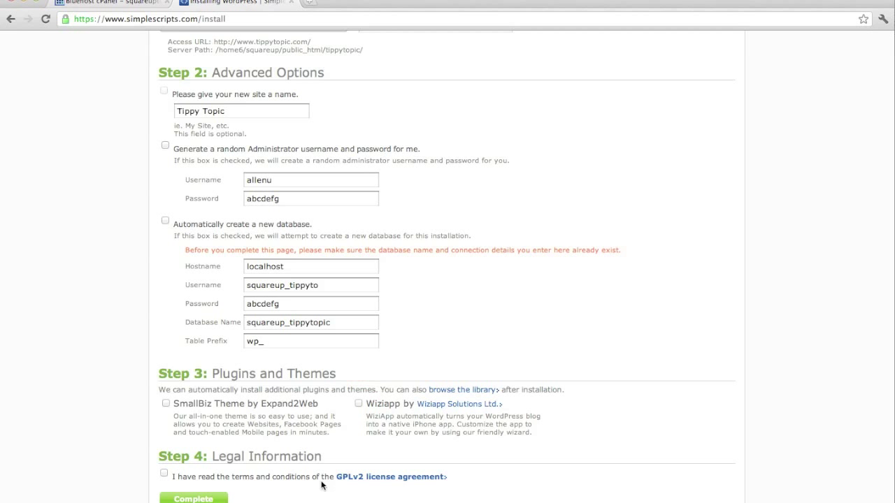
mouse_move(249, 483)
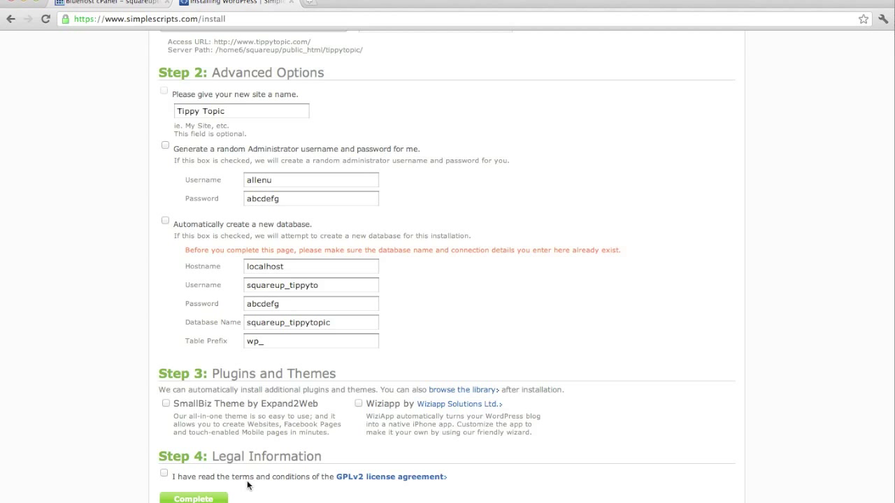
- Accept the GPLv2 license terms and submit the WordPress installation with Complete
click(164, 473)
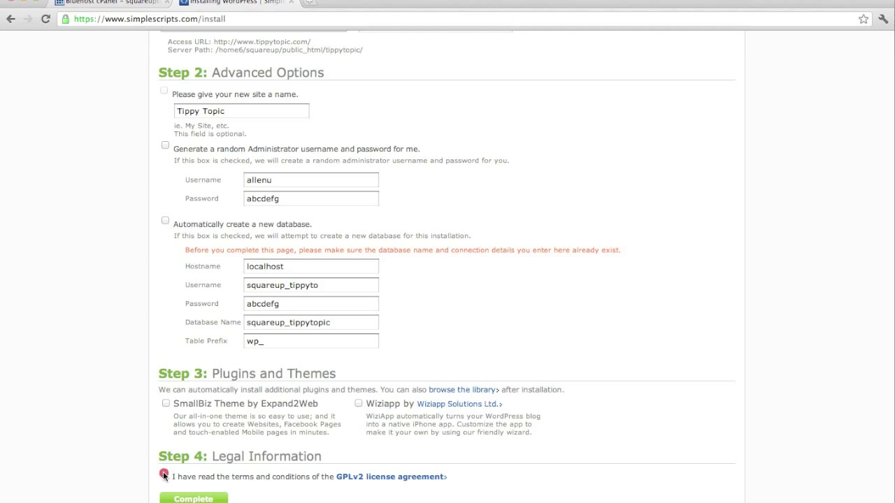
click(164, 473)
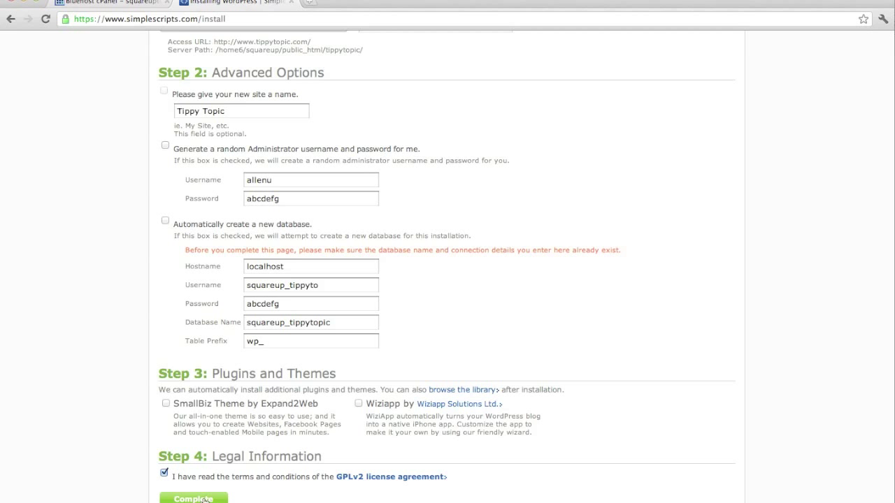
click(193, 498)
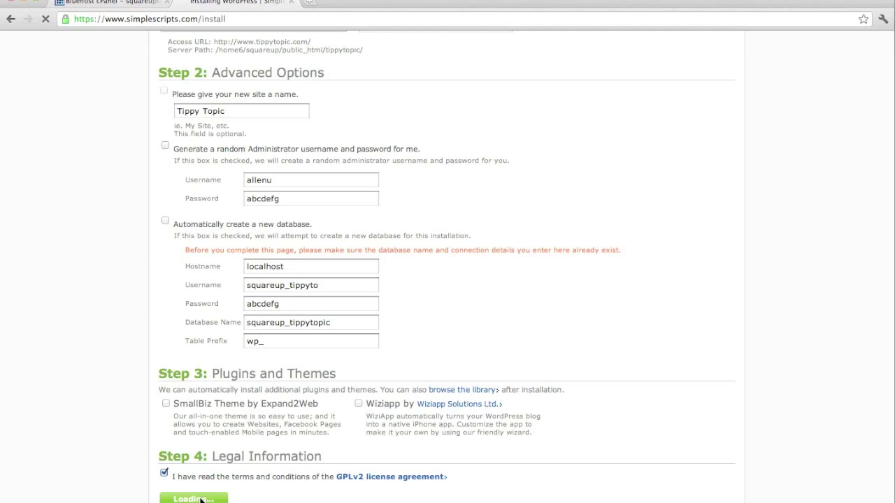
click(193, 498)
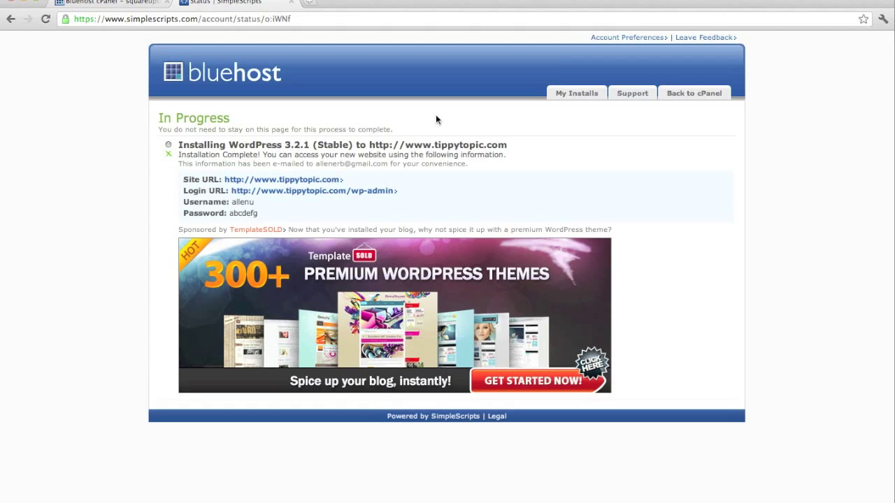
mouse_move(240, 203)
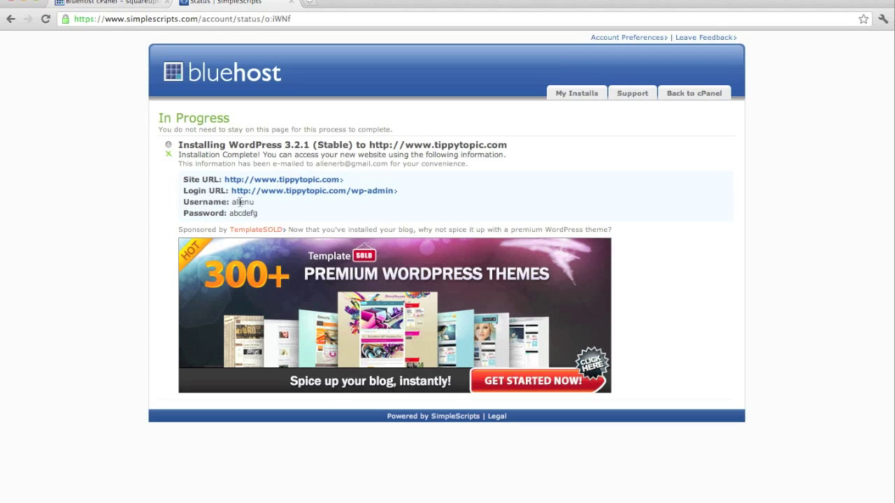
- Copy the admin username from the completion page into the TextEdit note and return to Chrome
double_click(242, 201)
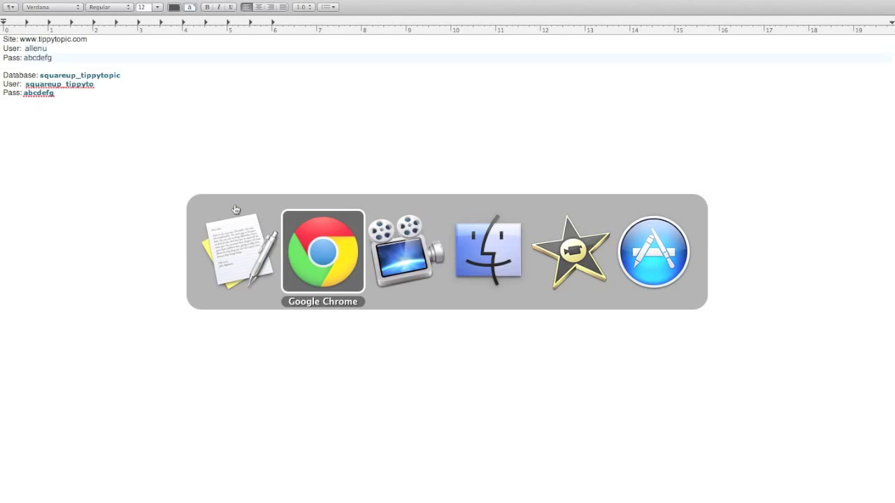
click(321, 250)
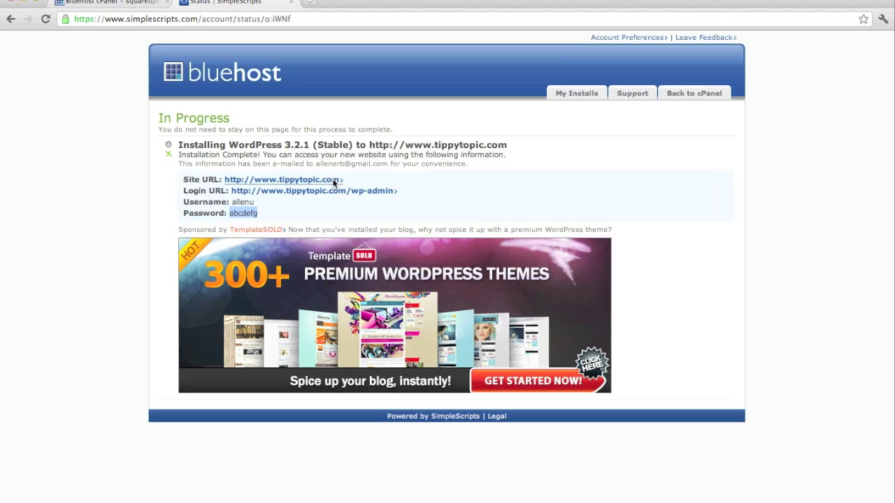
- View the live Tippy Topic site and its Hello world! post, then return to the status page
click(278, 179)
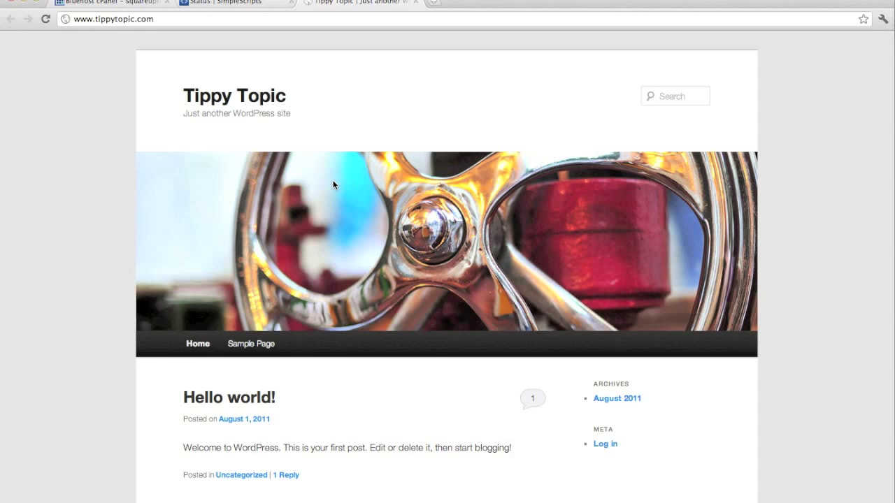
mouse_move(302, 97)
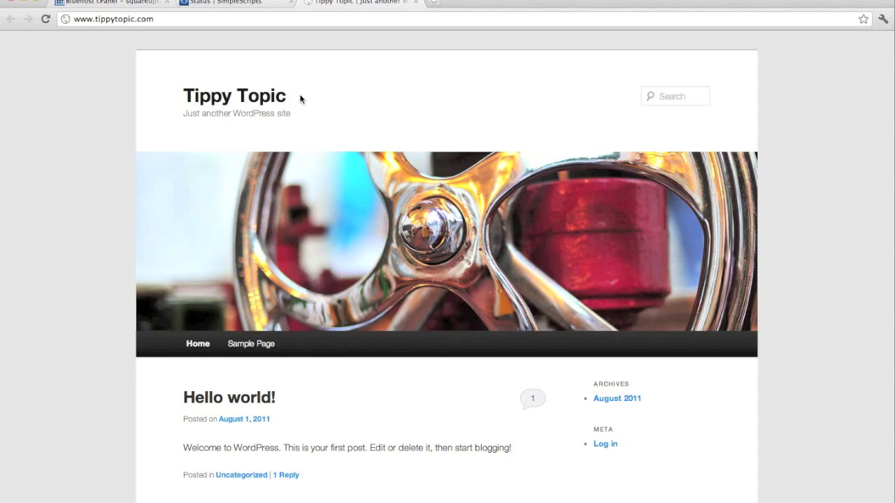
mouse_move(482, 147)
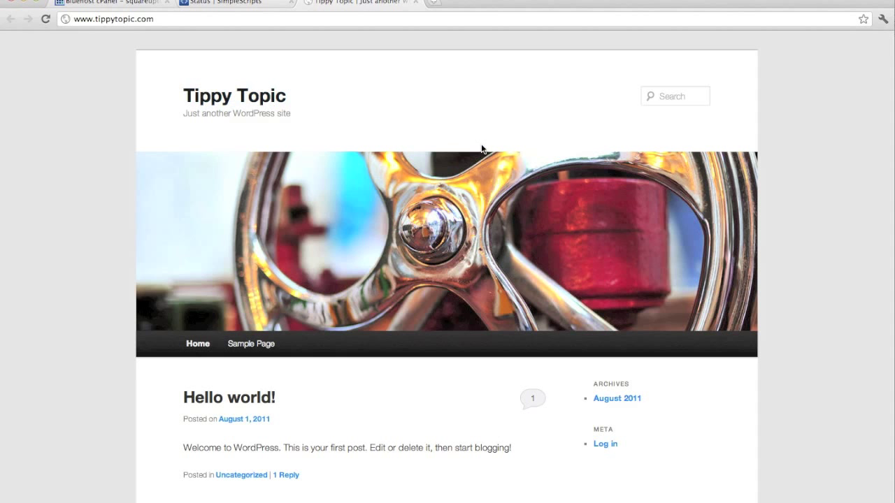
scroll(down, 3)
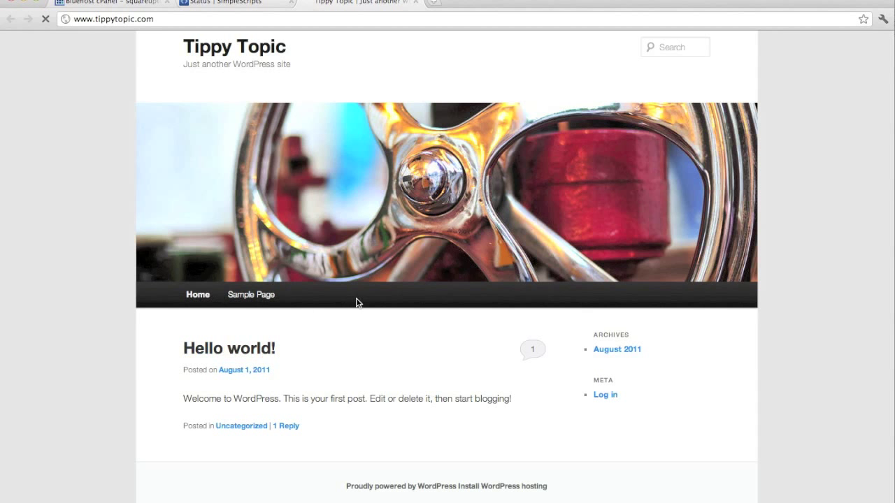
click(227, 348)
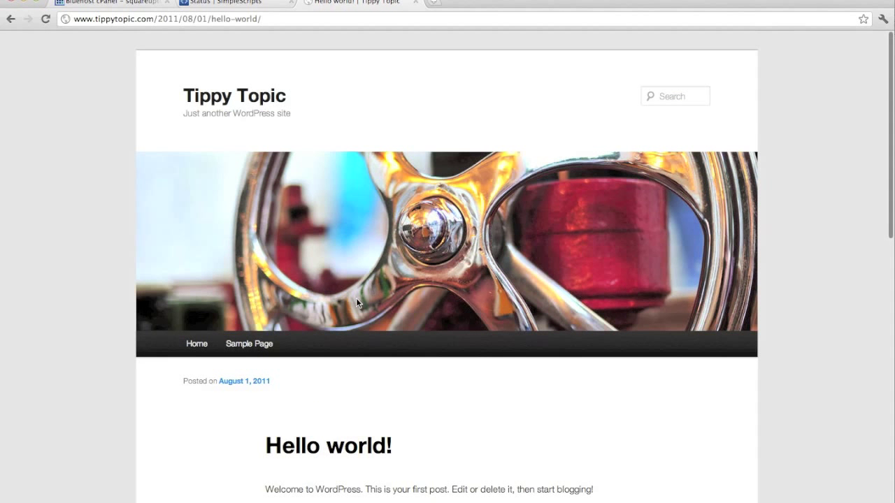
scroll(down, 3)
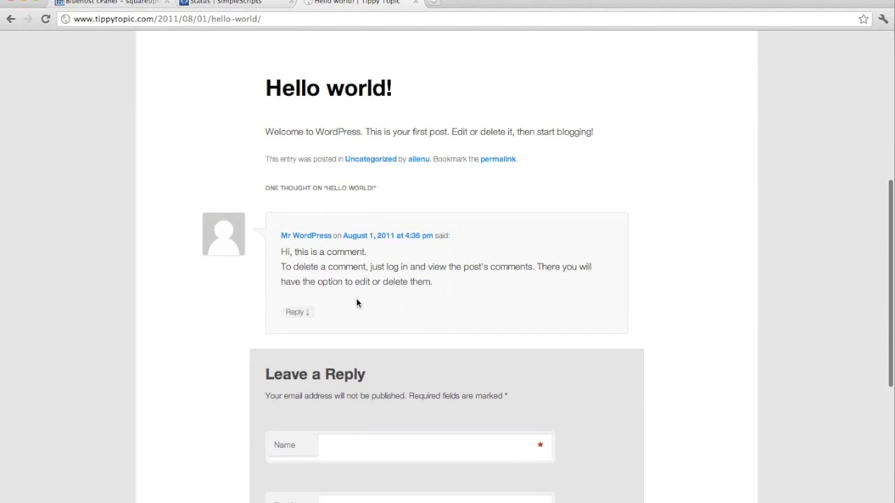
scroll(down, 3)
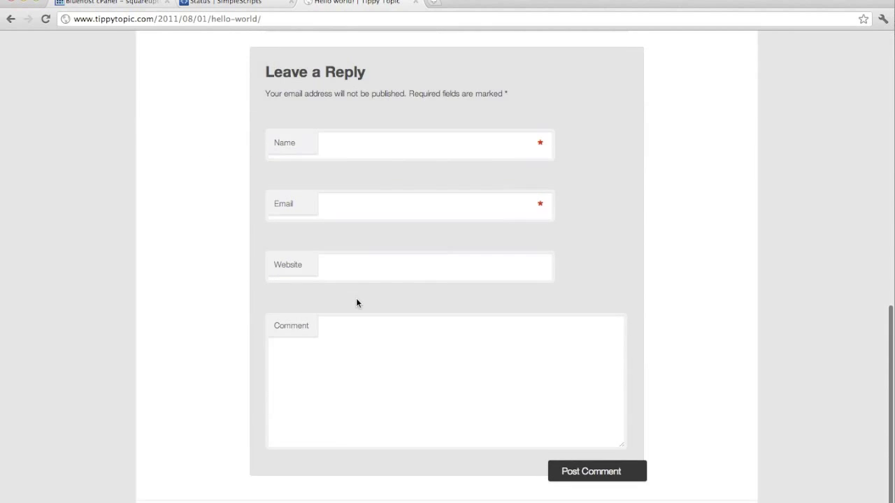
scroll(up, 3)
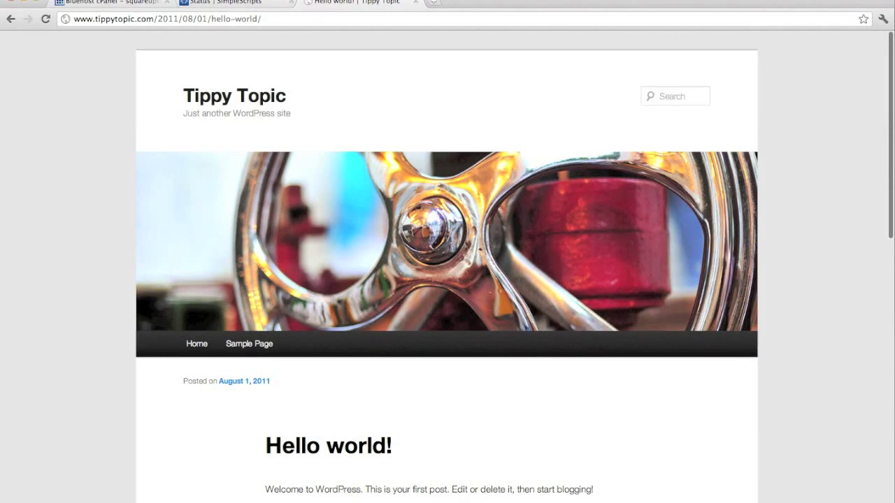
click(221, 3)
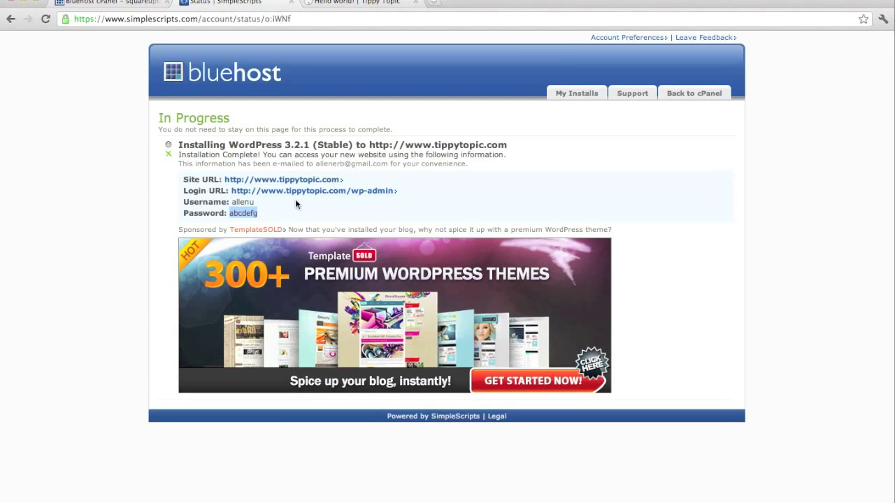
- Log in at the Login URL with the admin password and view the Tippy Topic Dashboard, then return to the status page
click(313, 190)
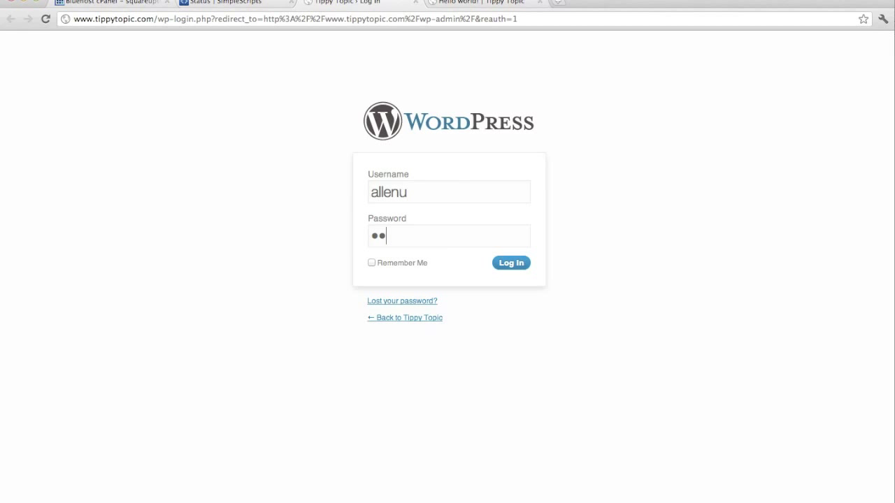
text(password)
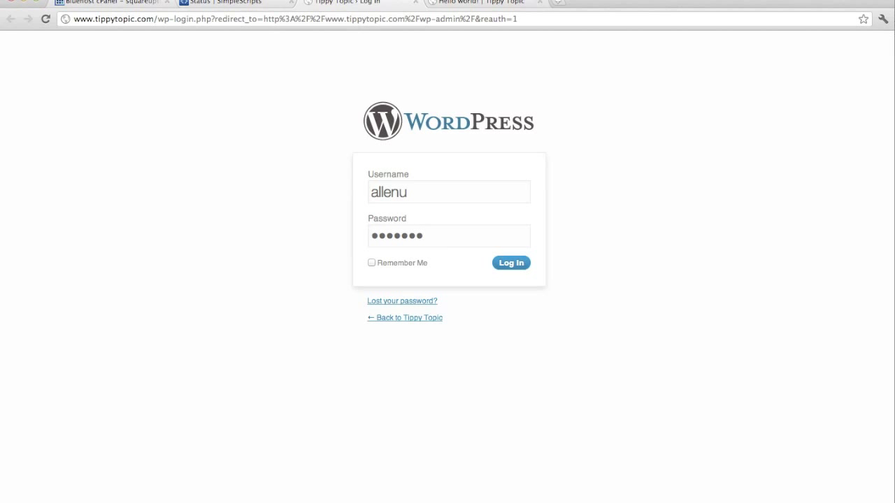
click(512, 263)
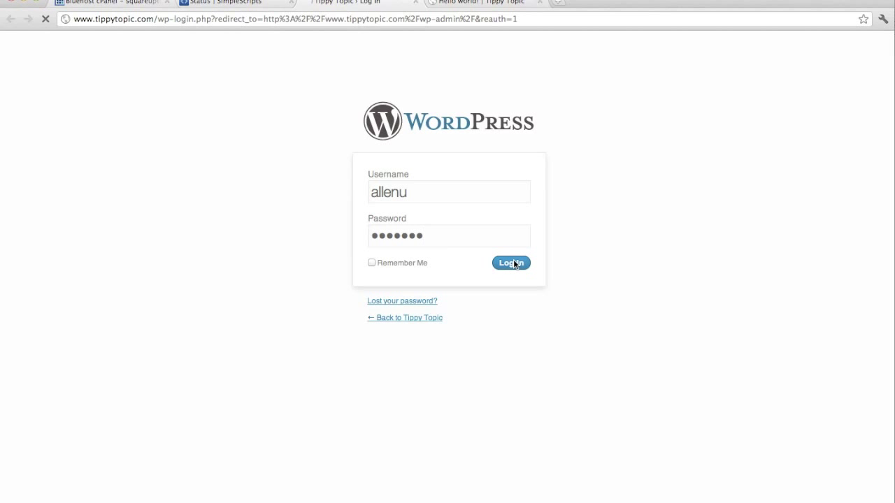
click(512, 263)
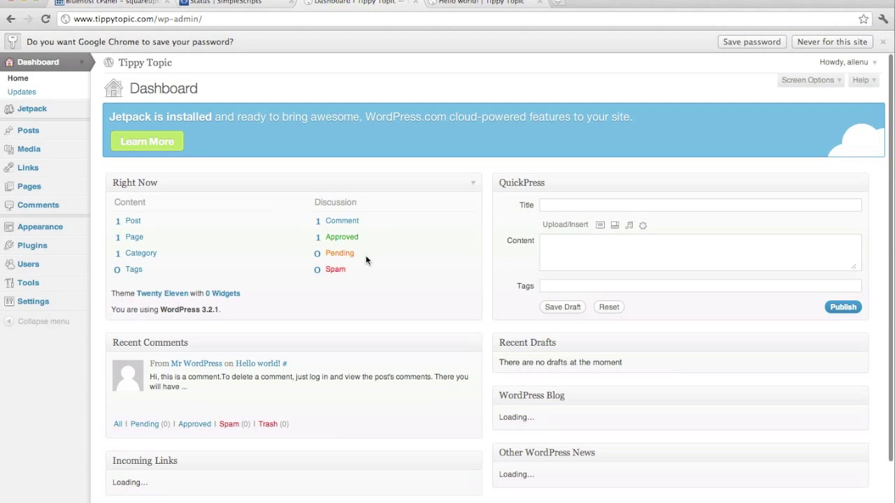
scroll(down, 3)
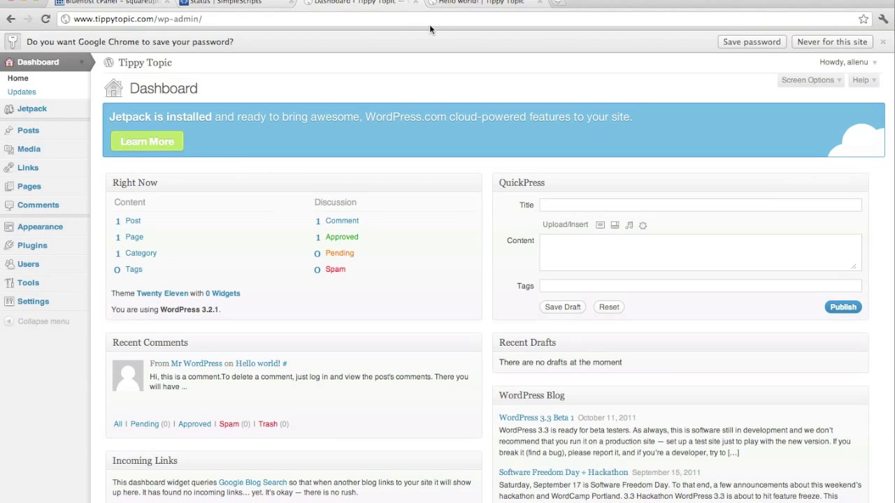
mouse_move(349, 98)
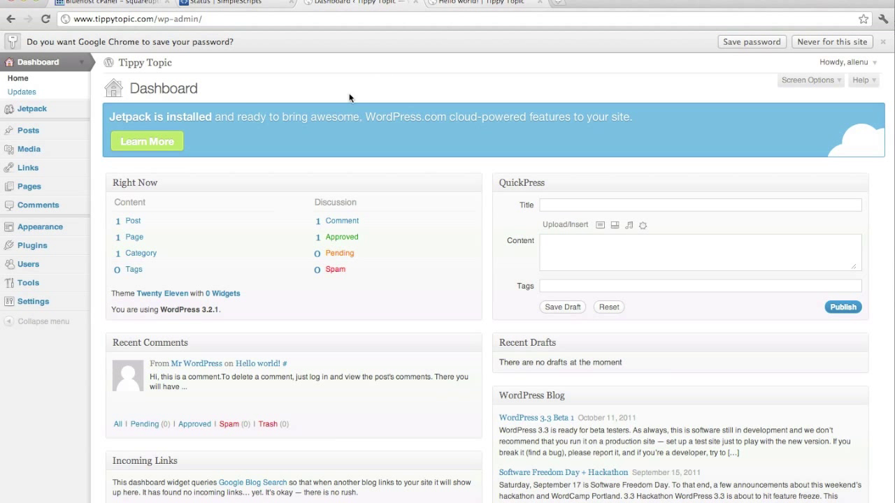
click(203, 2)
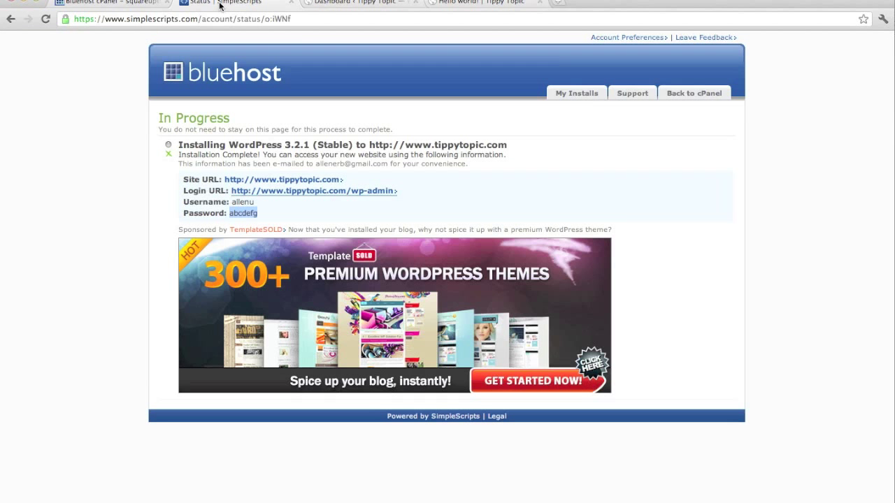
mouse_move(273, 238)
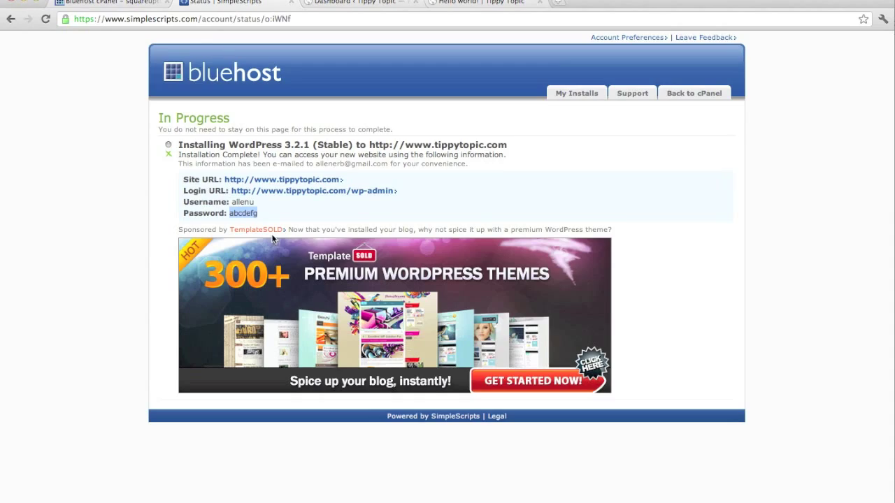